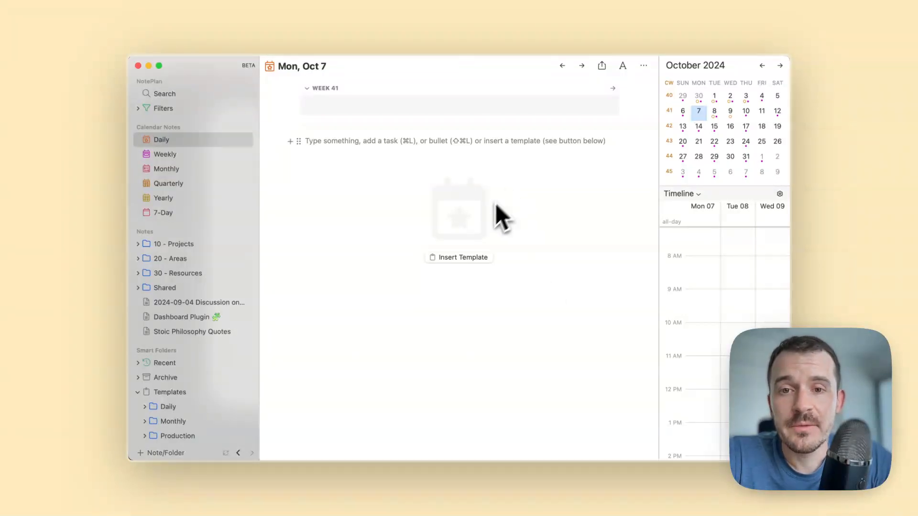
pyautogui.moveTo(522, 178)
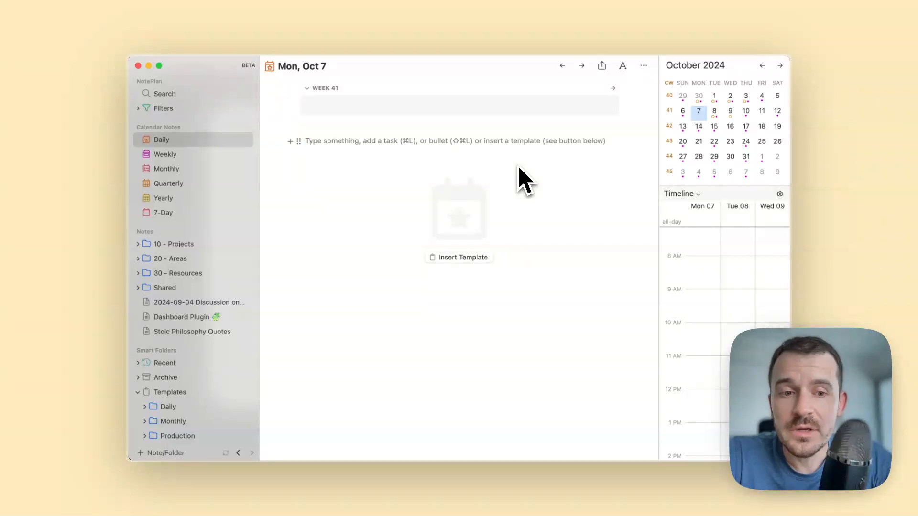
# Try template insertion in the empty October 7 note, then open the October 14 daily note.
pyautogui.click(305, 141)
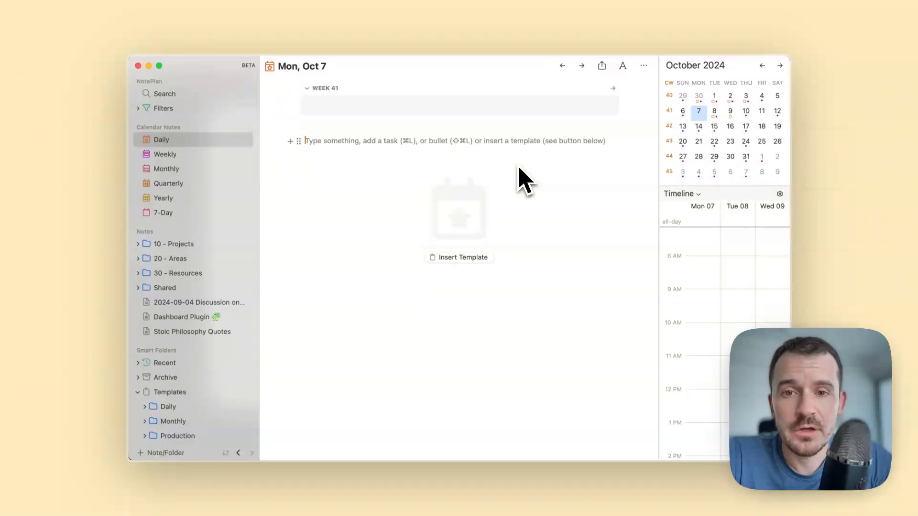
pyautogui.moveTo(486, 252)
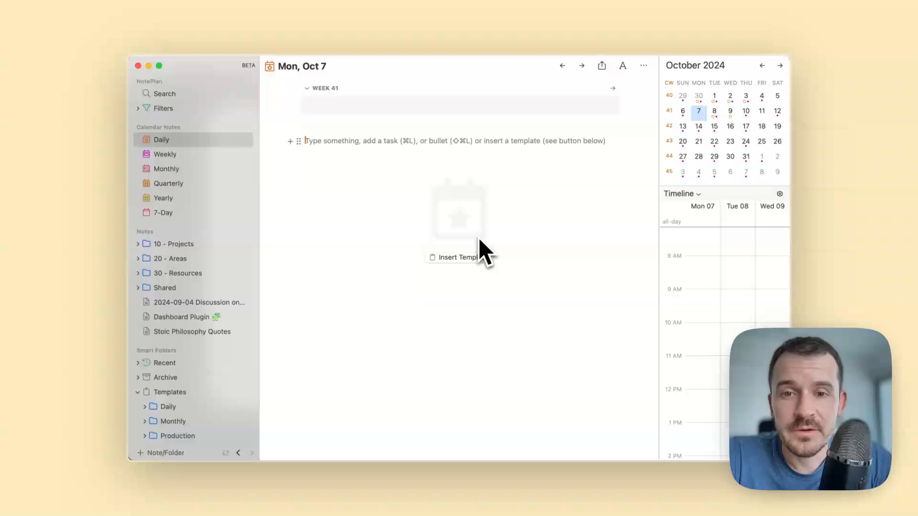
pyautogui.click(452, 257)
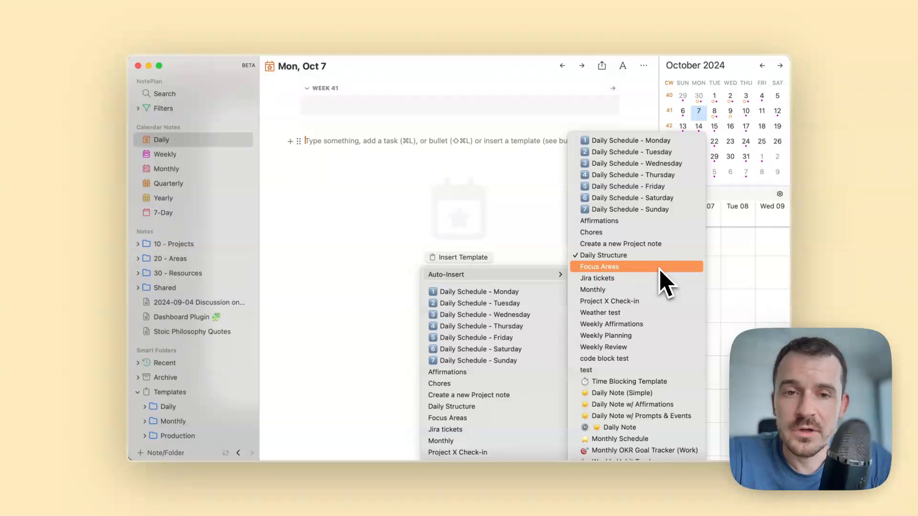
pyautogui.moveTo(671, 269)
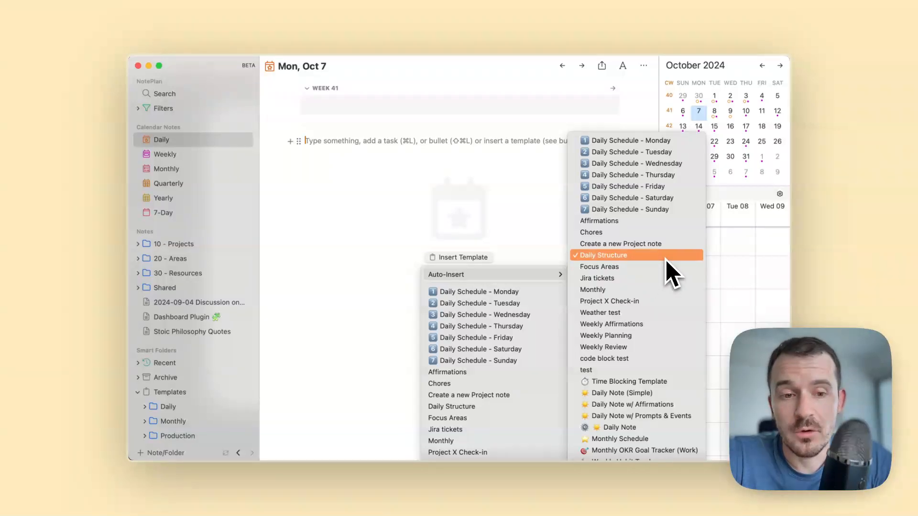
pyautogui.moveTo(600, 279)
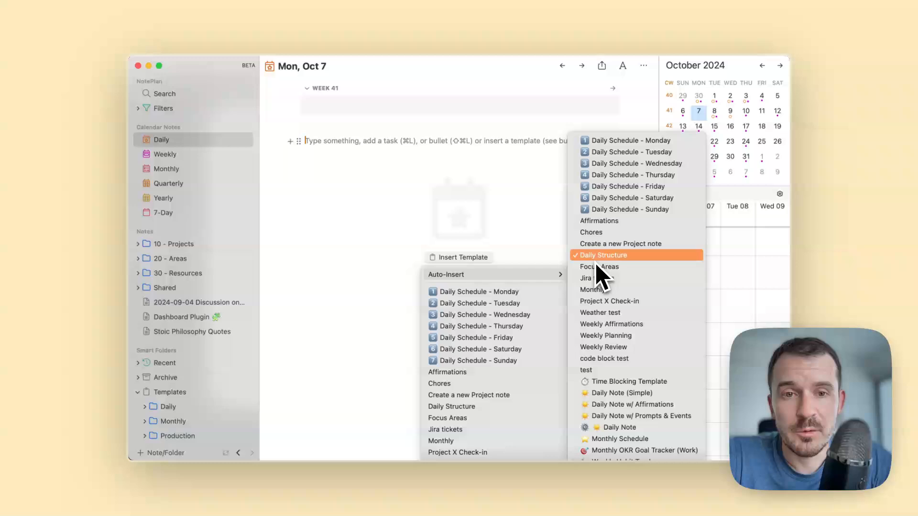
pyautogui.moveTo(623, 276)
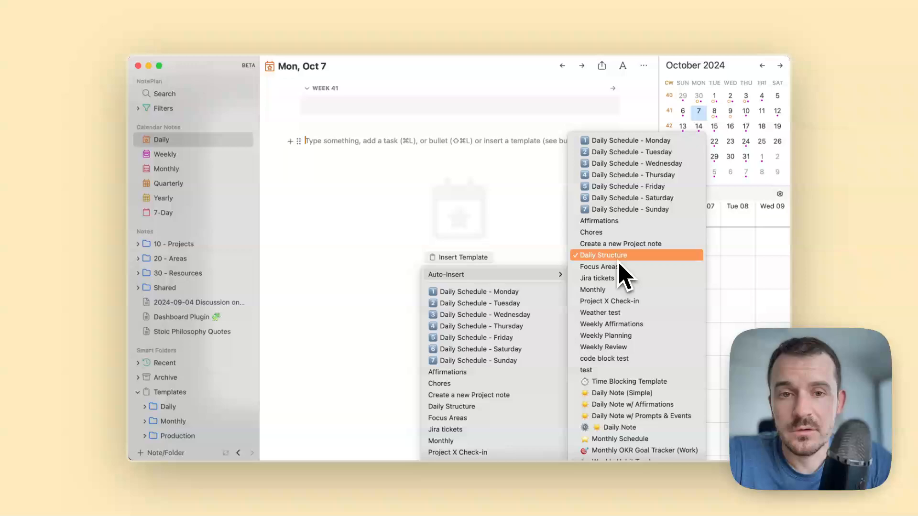
pyautogui.moveTo(597, 269)
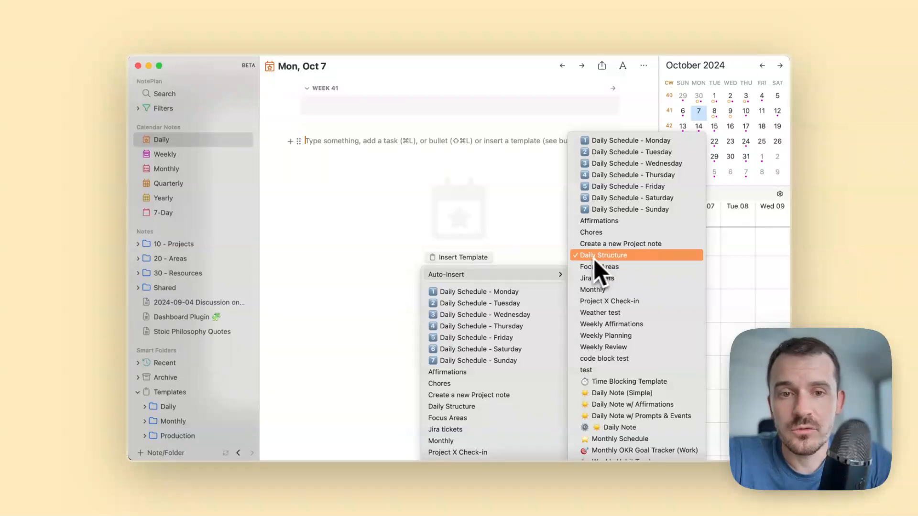
pyautogui.moveTo(605, 276)
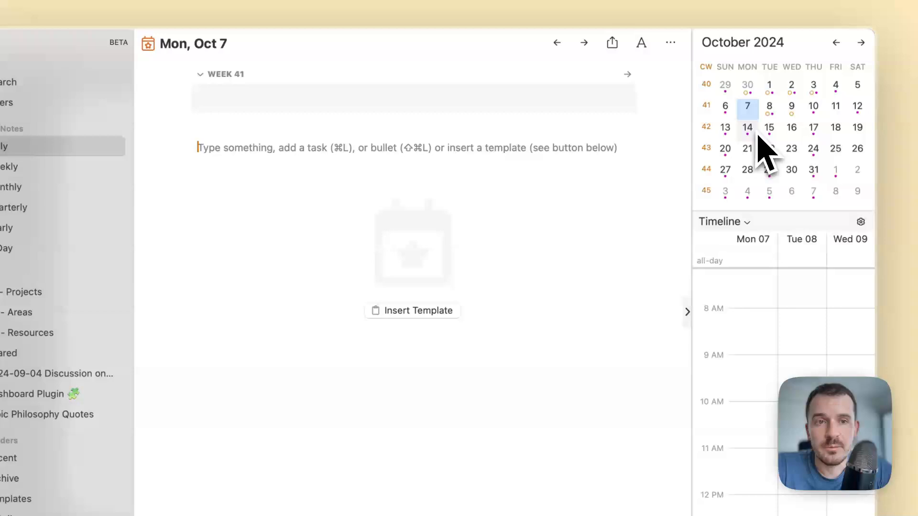
pyautogui.click(747, 128)
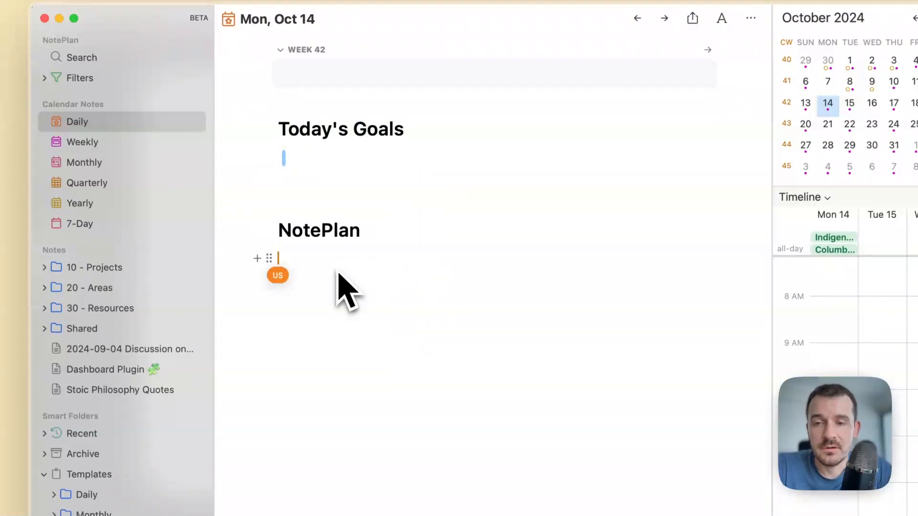
pyautogui.moveTo(319, 230)
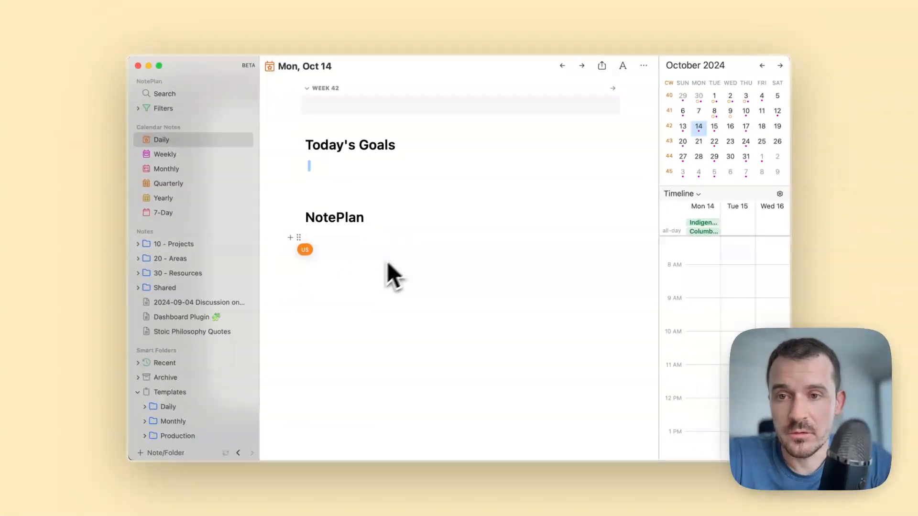
pyautogui.moveTo(406, 263)
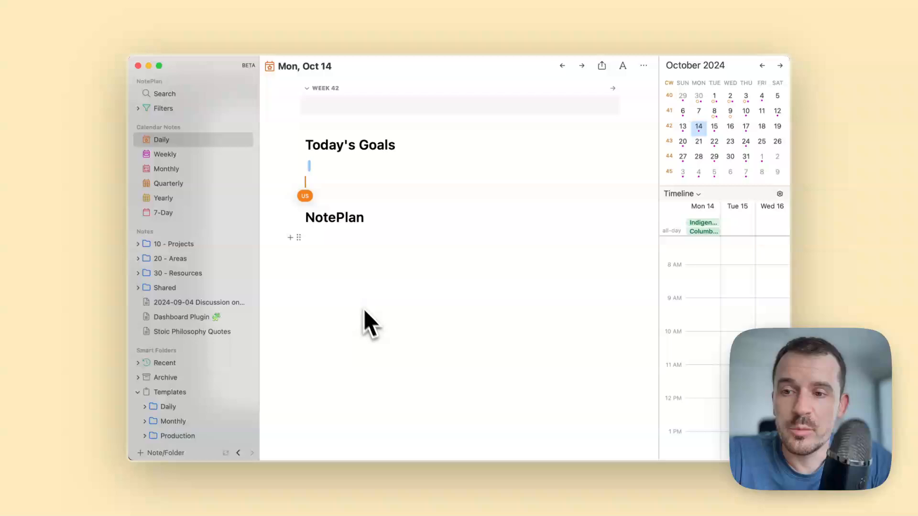
pyautogui.moveTo(421, 255)
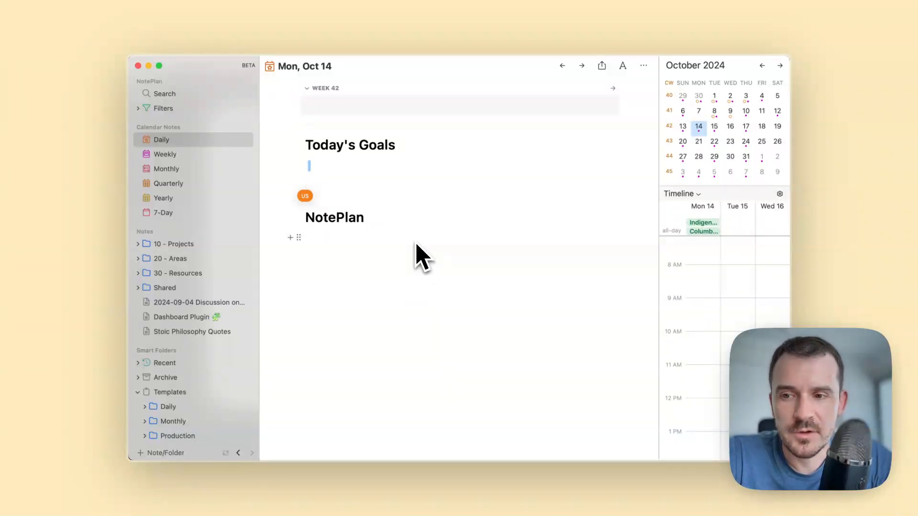
# Scroll the sidebar to Templates and open its context menu offering New Template and New Folder.
pyautogui.scroll(-3)
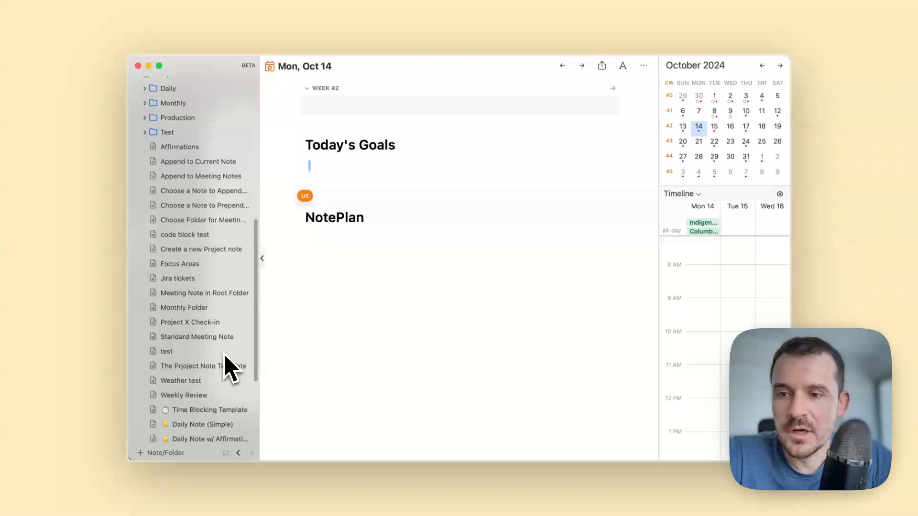
pyautogui.scroll(-3)
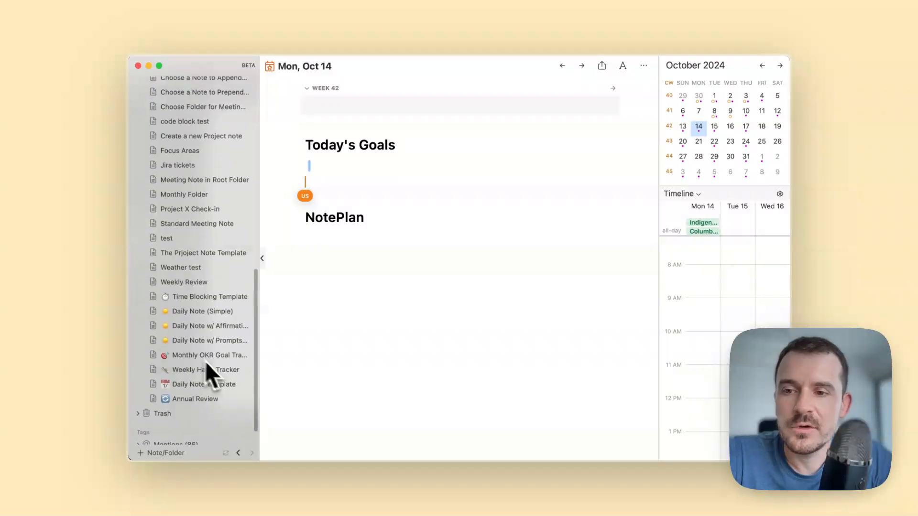
pyautogui.moveTo(227, 342)
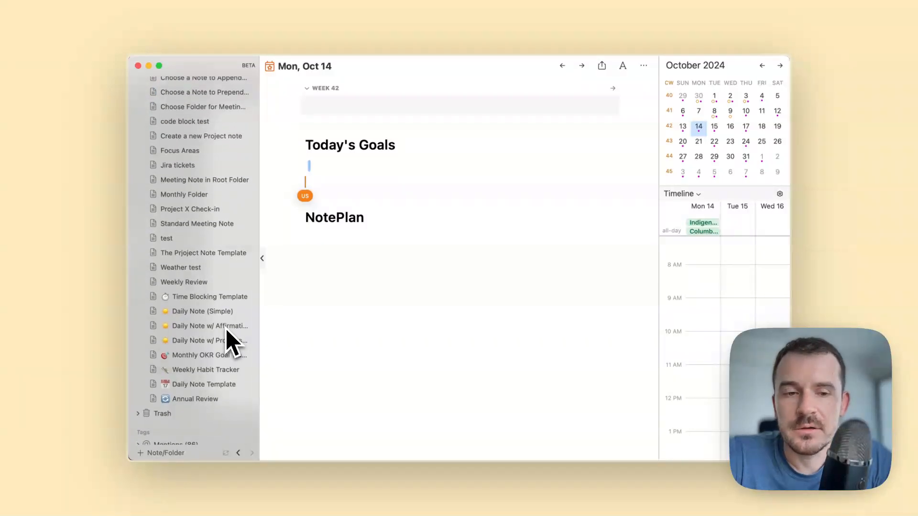
pyautogui.scroll(3)
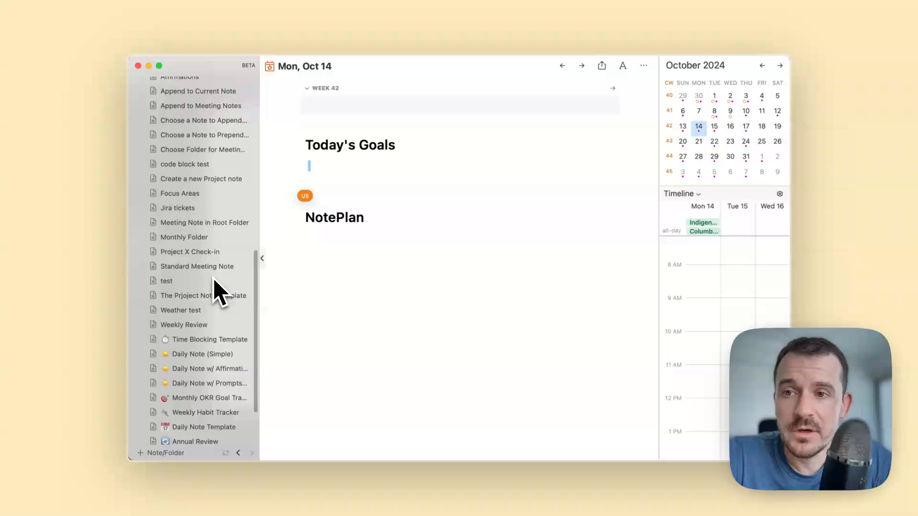
pyautogui.scroll(3)
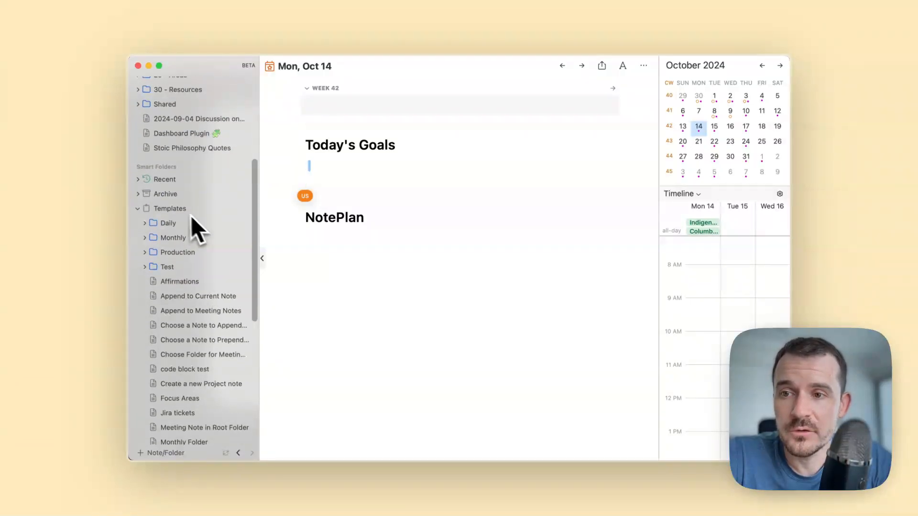
pyautogui.rightClick(171, 208)
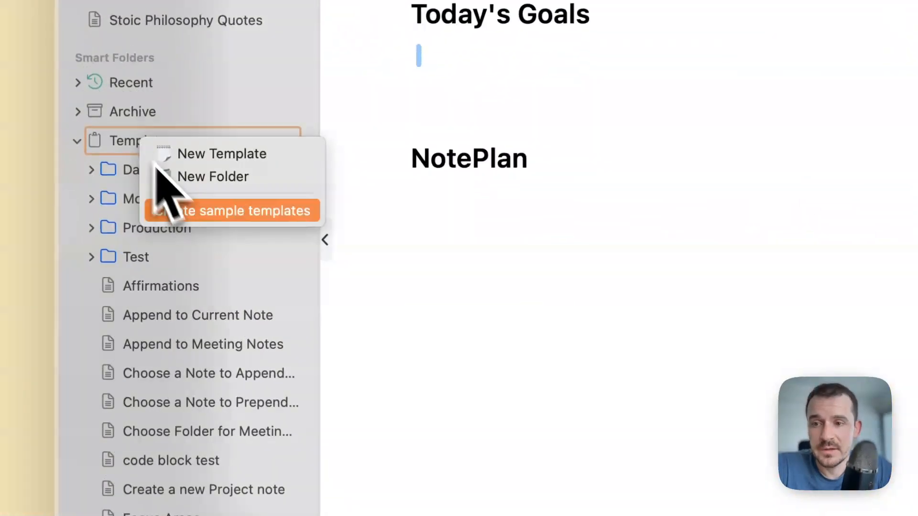
pyautogui.moveTo(472, 310)
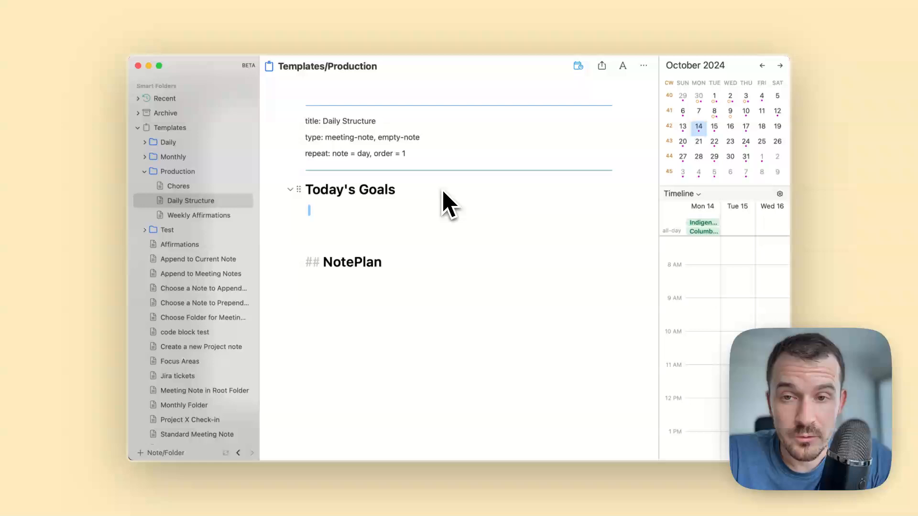
pyautogui.moveTo(459, 159)
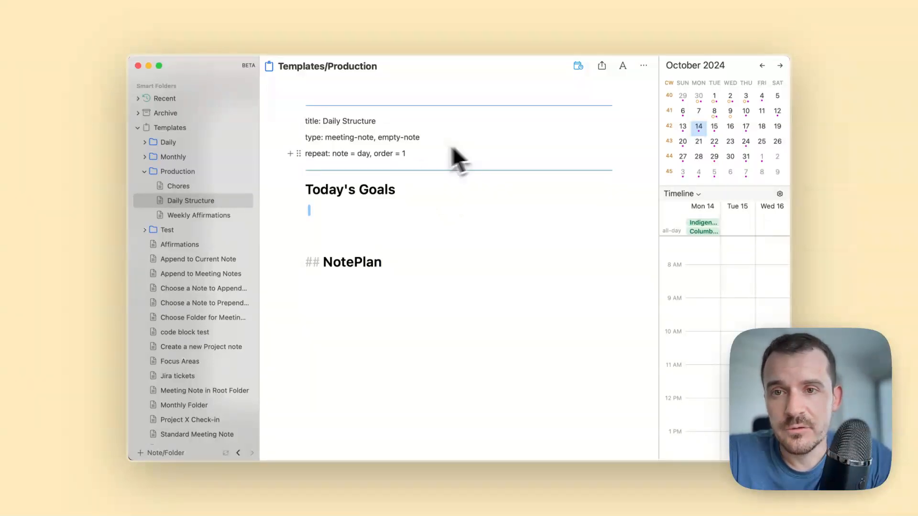
pyautogui.moveTo(463, 182)
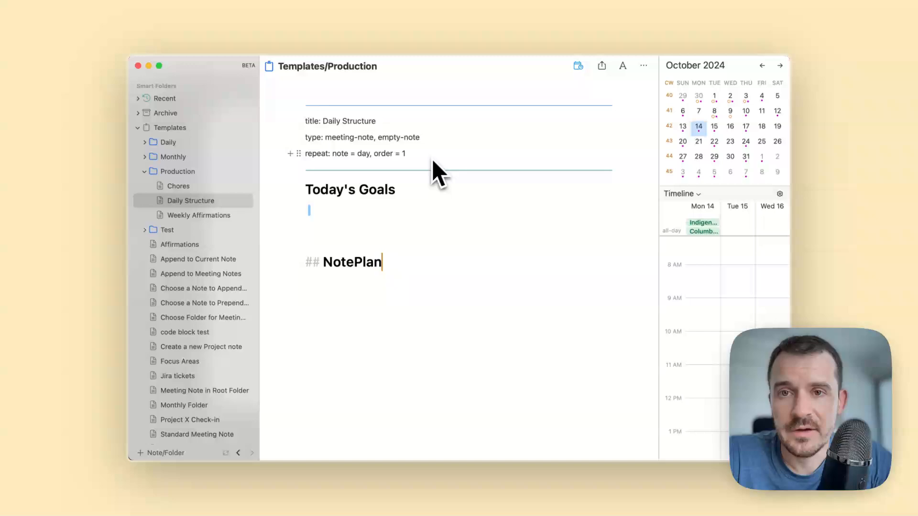
pyautogui.moveTo(462, 202)
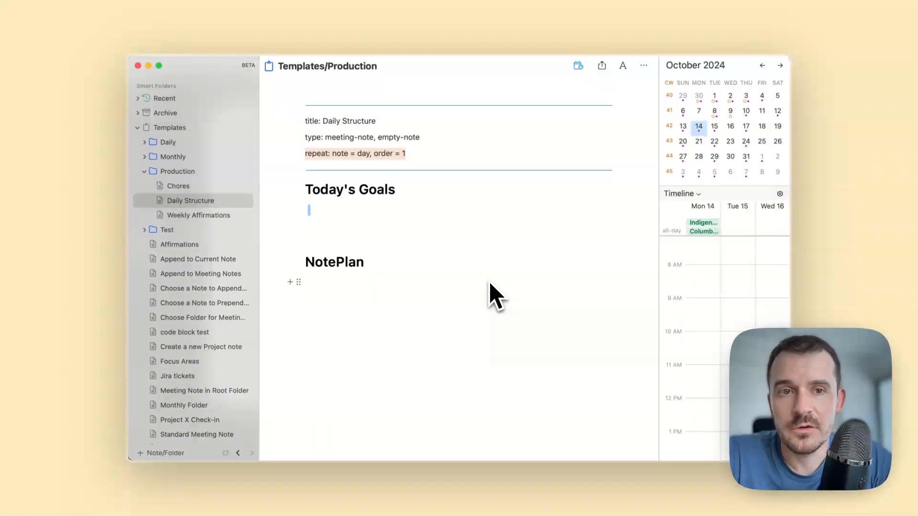
pyautogui.moveTo(446, 205)
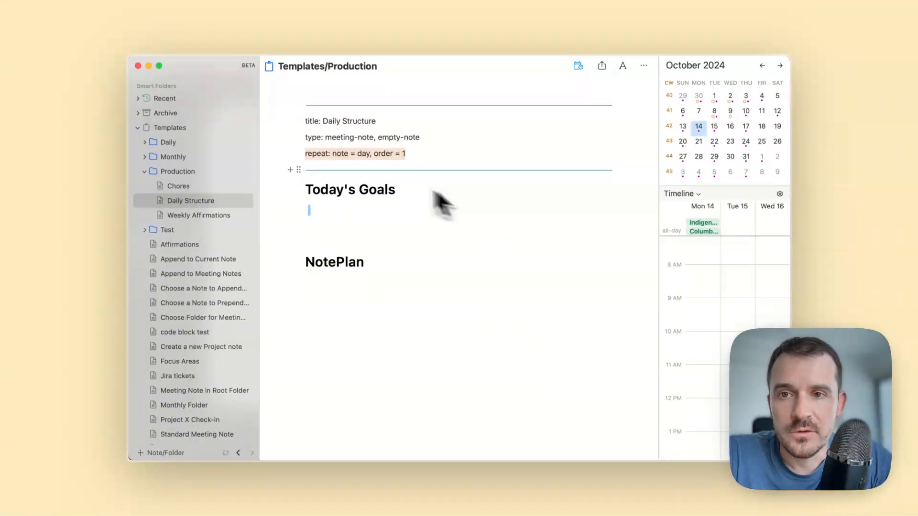
pyautogui.moveTo(352, 167)
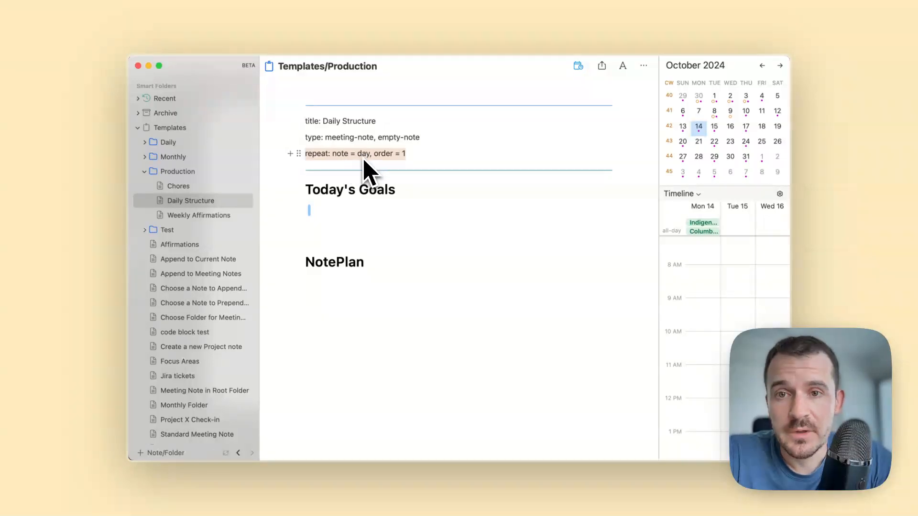
pyautogui.moveTo(419, 275)
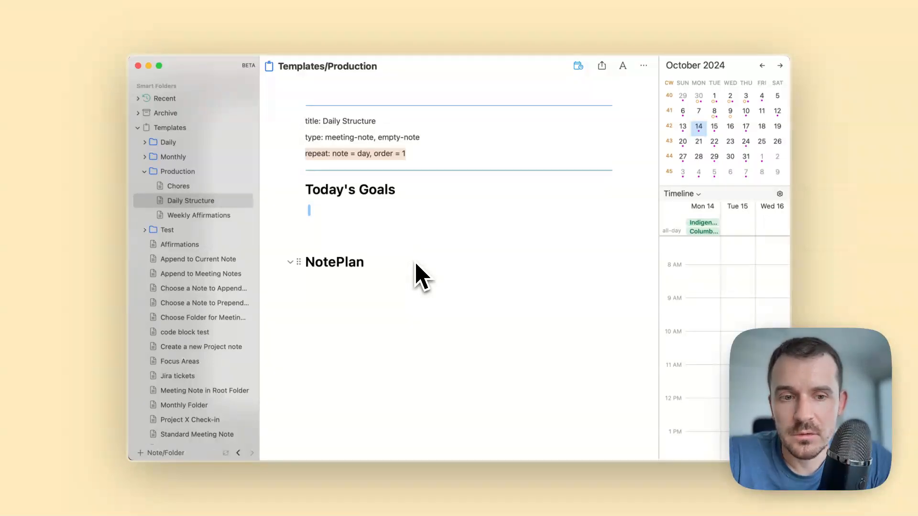
pyautogui.moveTo(410, 176)
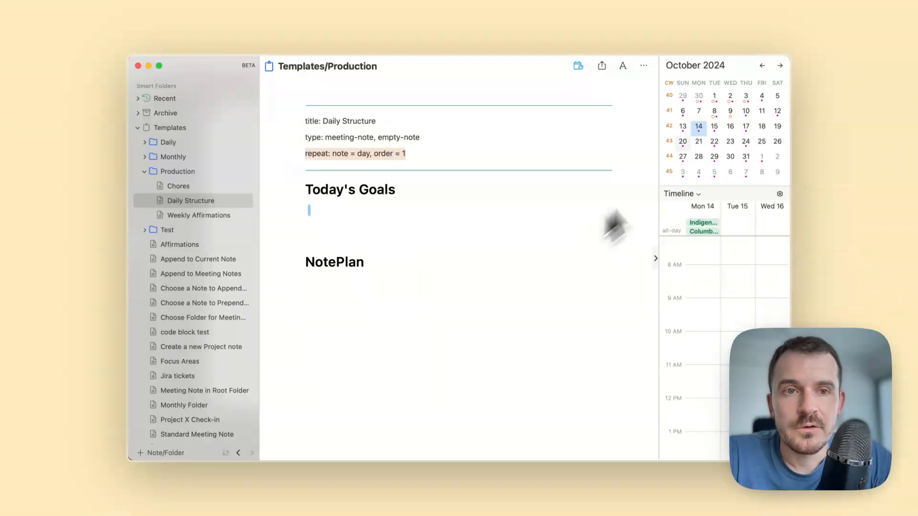
pyautogui.moveTo(709, 145)
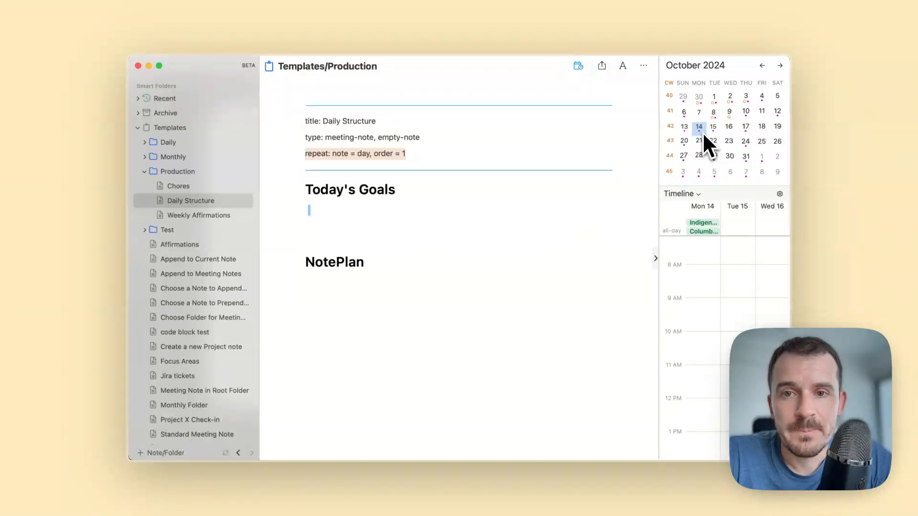
# Open October 14, briefly visit October 7, then return to the empty October 14 note.
pyautogui.click(698, 126)
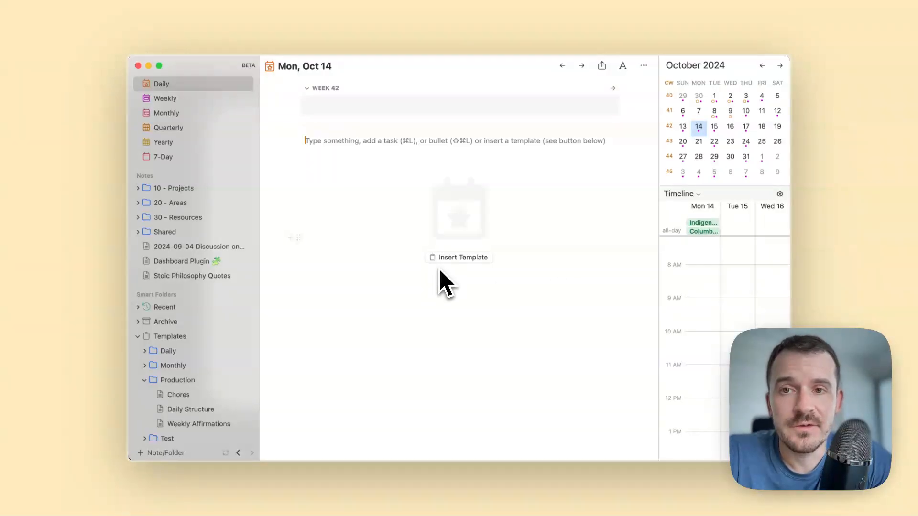
pyautogui.click(699, 111)
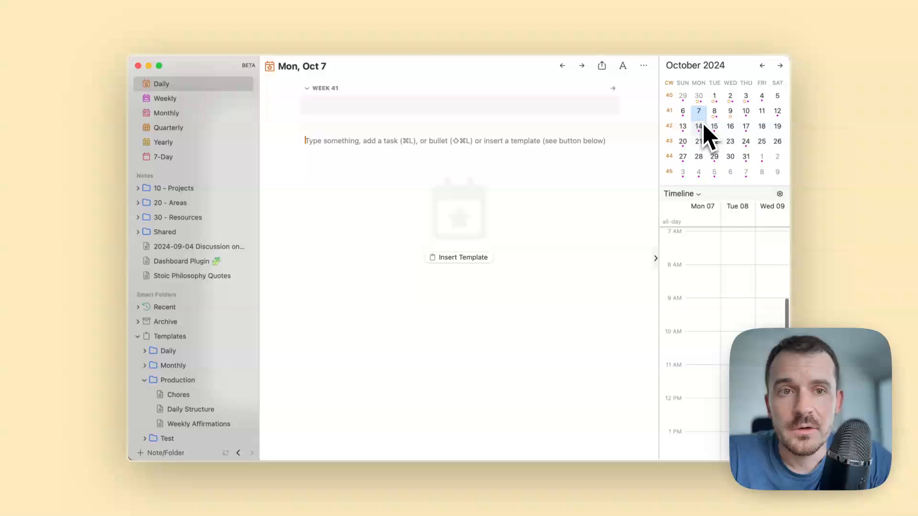
pyautogui.click(698, 126)
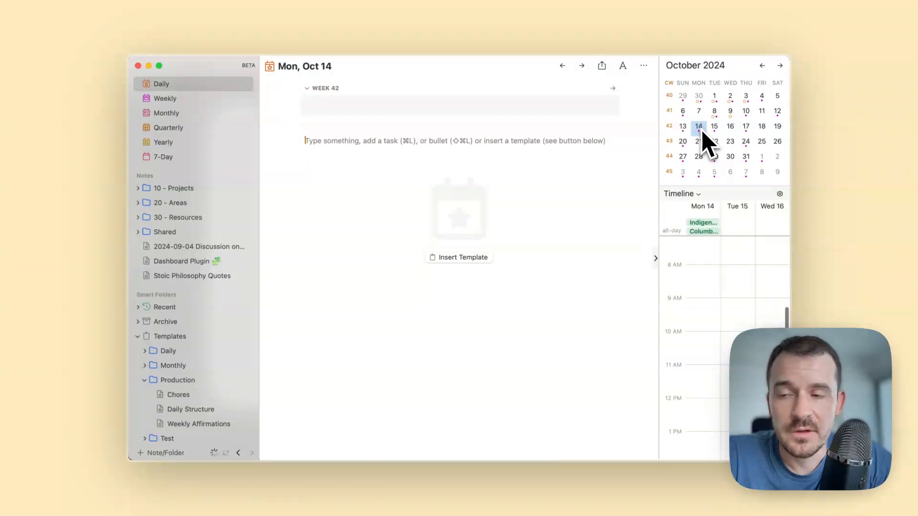
pyautogui.moveTo(571, 188)
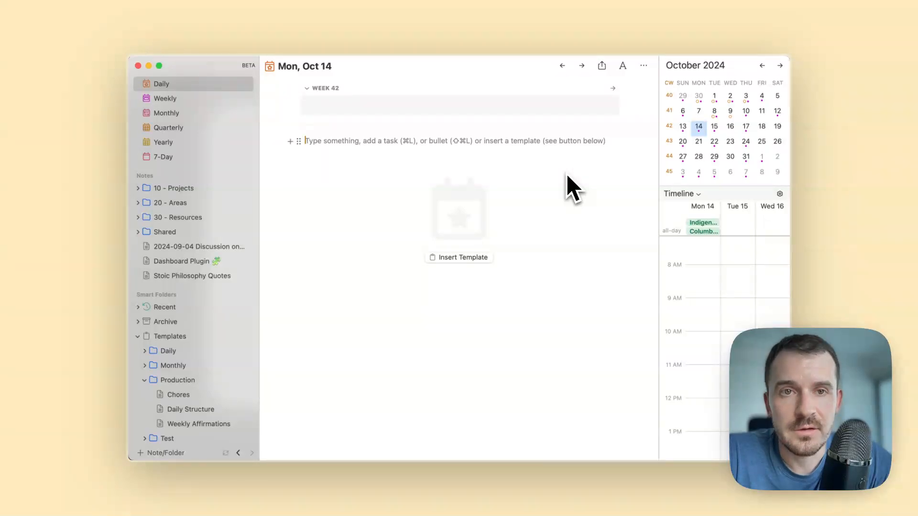
# Show the October 14 note in Finder and delete 20241014.md from the Calendar folder.
pyautogui.click(642, 66)
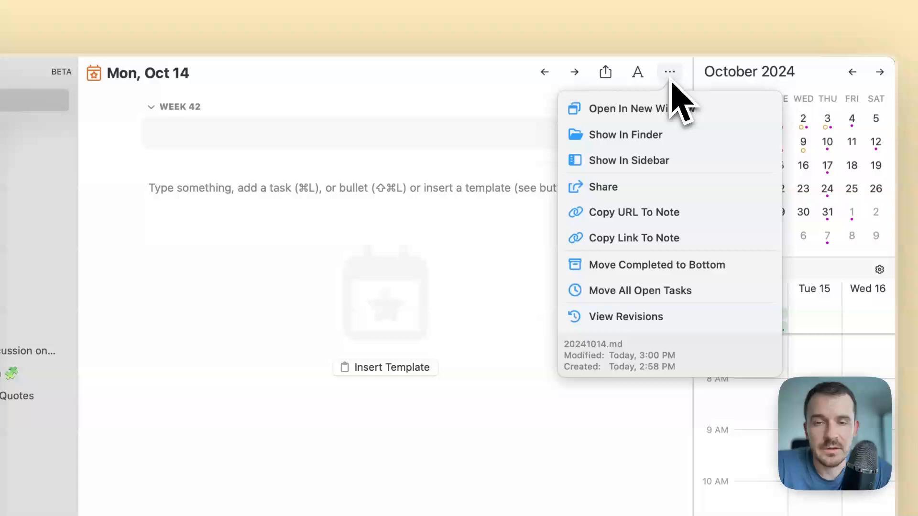
pyautogui.moveTo(629, 135)
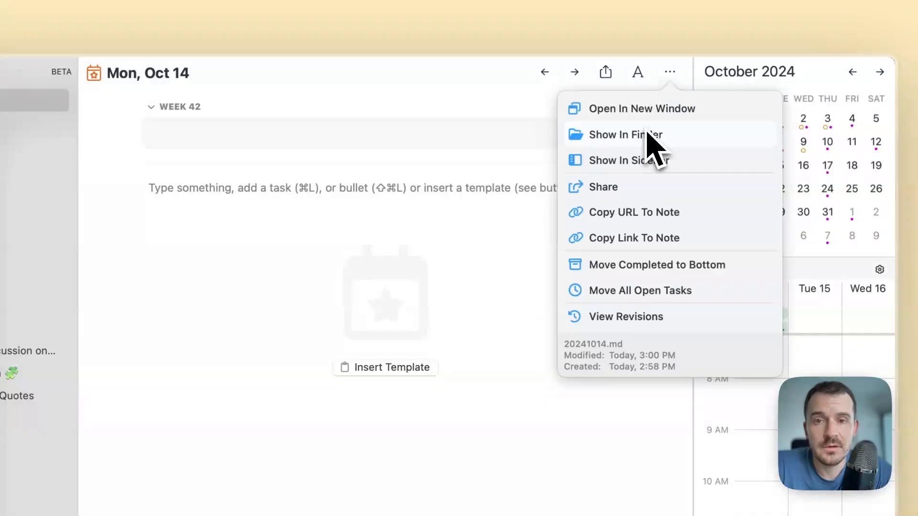
pyautogui.click(625, 135)
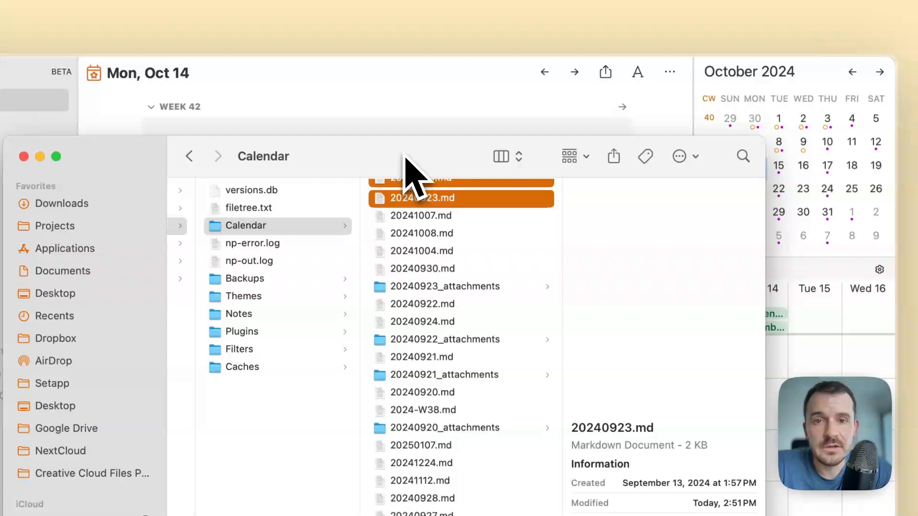
pyautogui.click(703, 114)
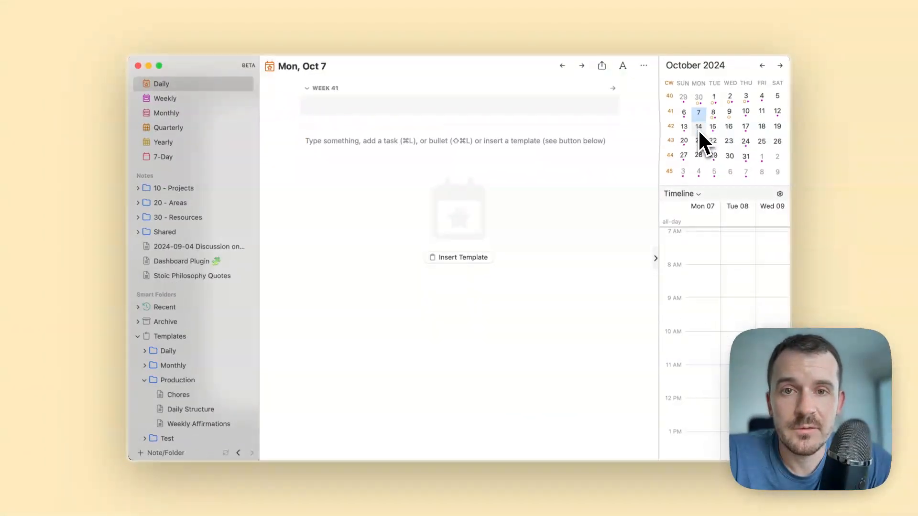
# Reopen October 14 to see the auto-inserted Daily Structure template with Today's Goals and NotePlan.
pyautogui.click(698, 126)
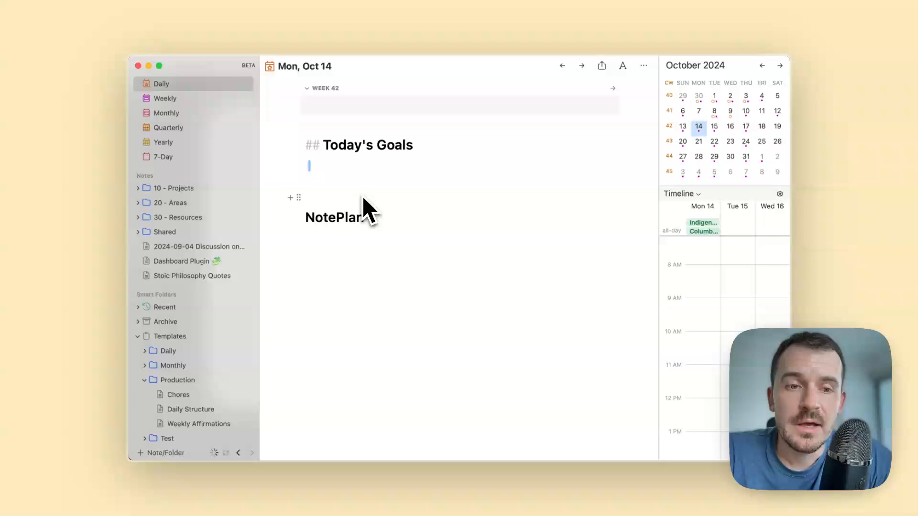
pyautogui.moveTo(533, 243)
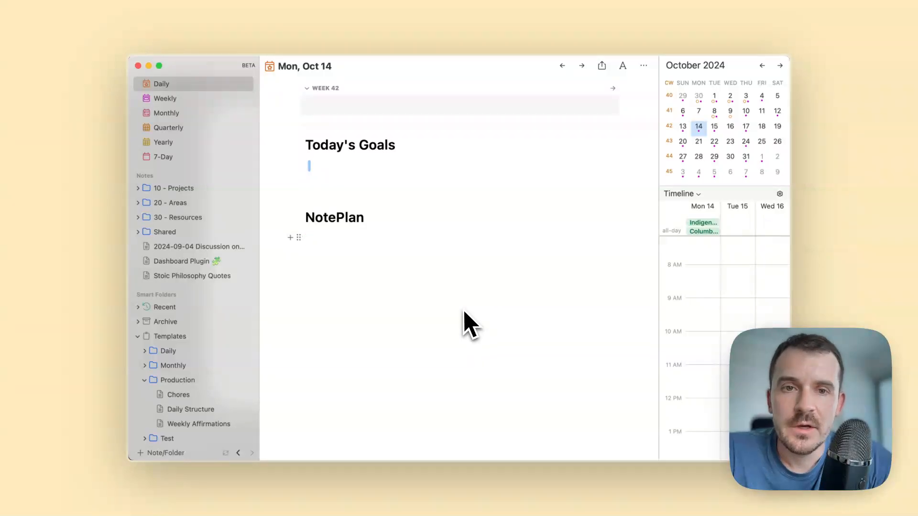
pyautogui.moveTo(473, 313)
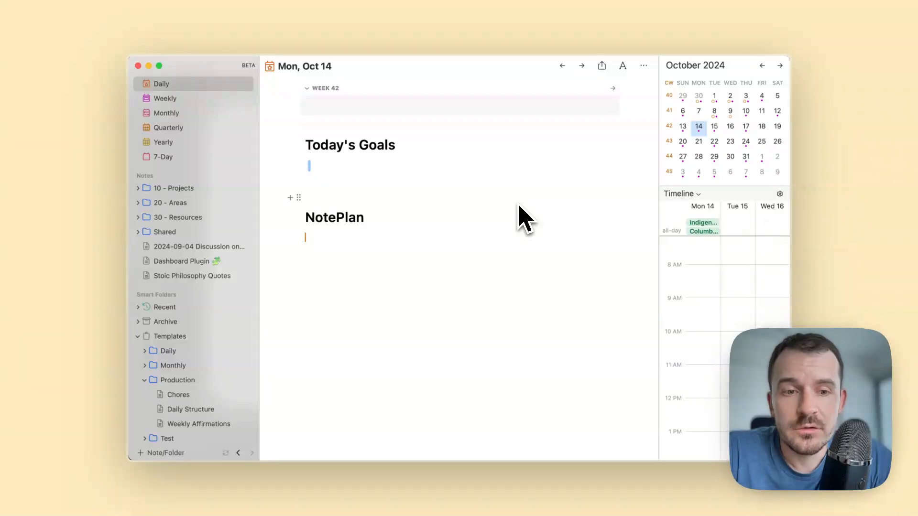
# Scroll the sidebar to Daily Note (Simple) and bring up its Auto-Insert Templates settings.
pyautogui.scroll(-3)
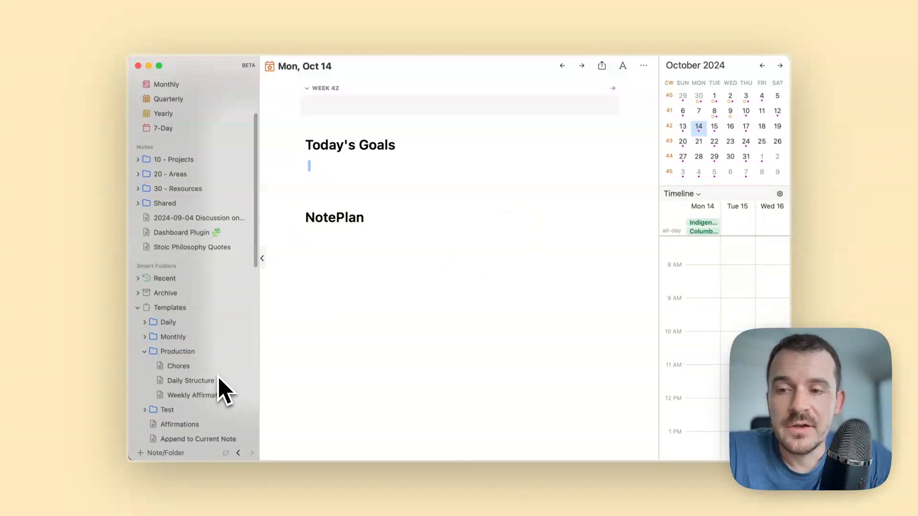
pyautogui.scroll(-3)
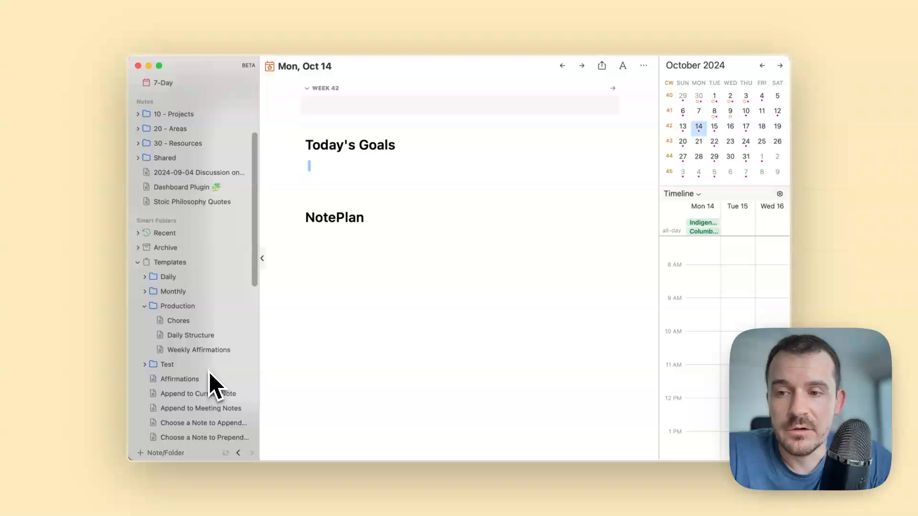
pyautogui.scroll(-3)
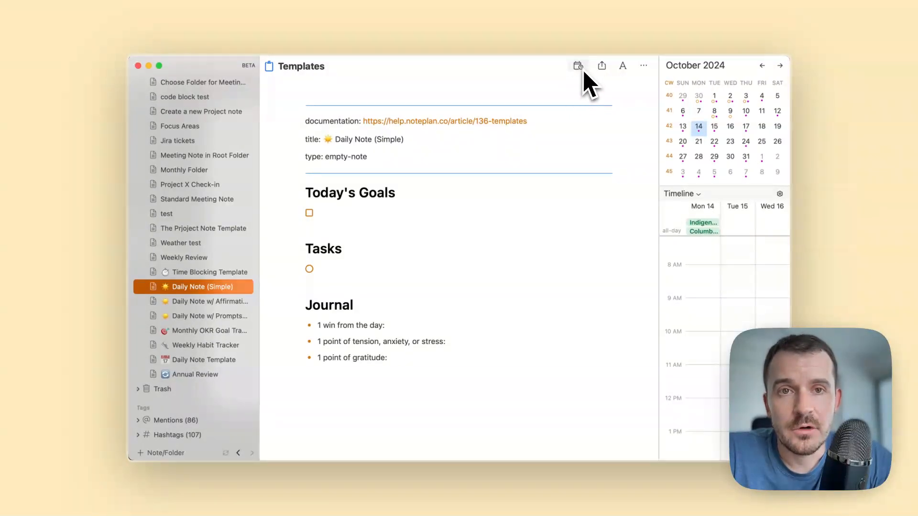
pyautogui.click(577, 65)
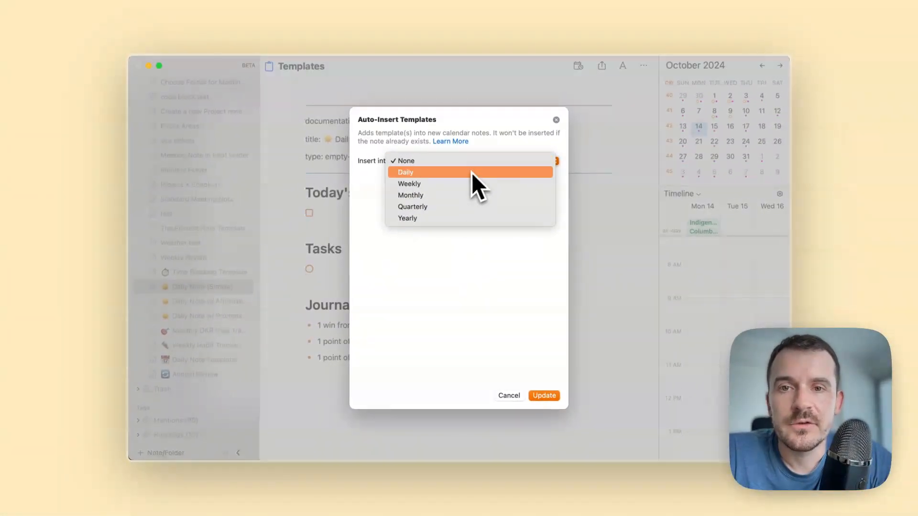
# Set the auto-insert rule to Daily notes, every week, Monday through Friday.
pyautogui.click(405, 172)
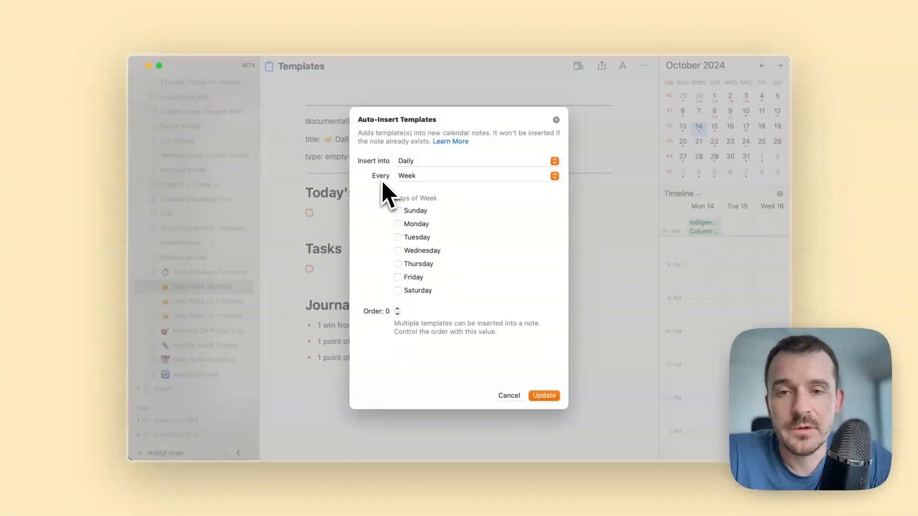
pyautogui.moveTo(419, 193)
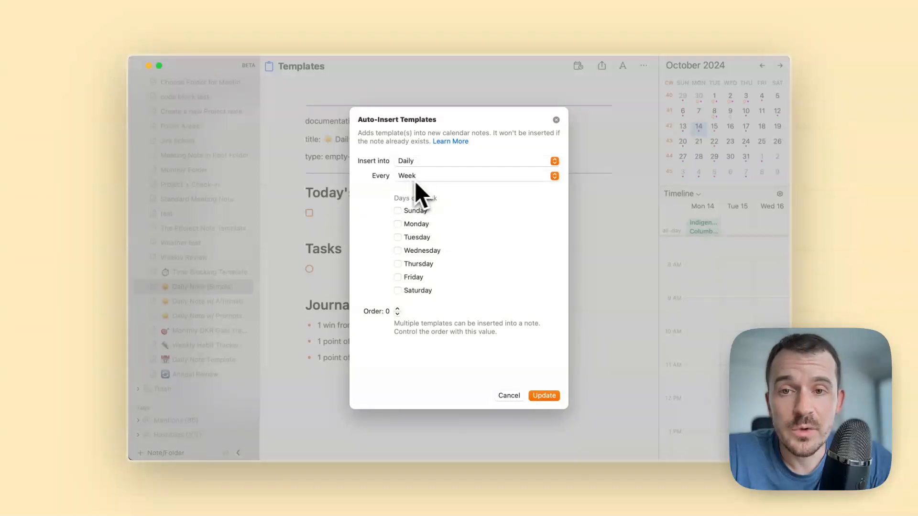
pyautogui.moveTo(454, 287)
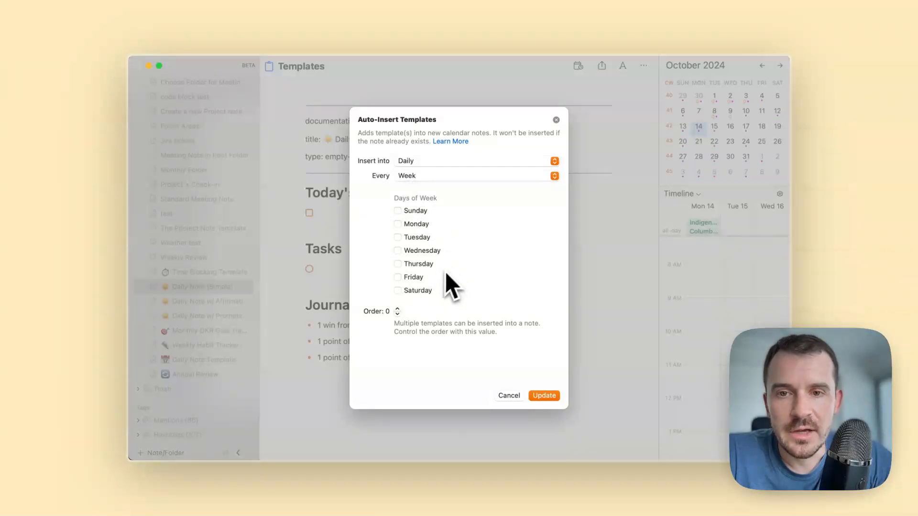
pyautogui.click(397, 210)
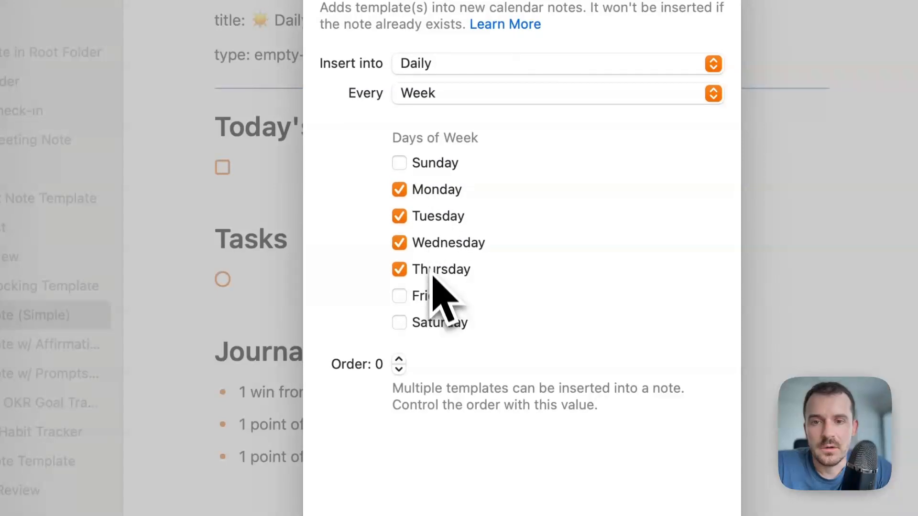
pyautogui.click(399, 296)
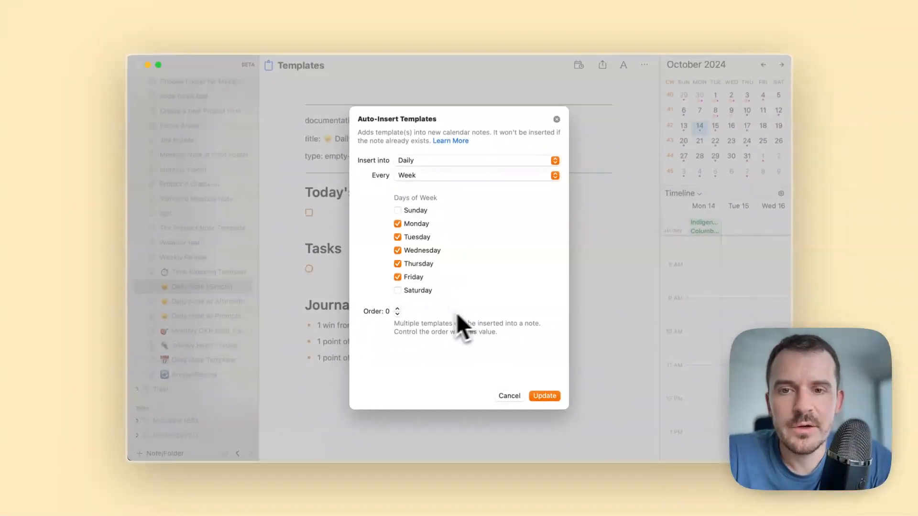
pyautogui.moveTo(530, 392)
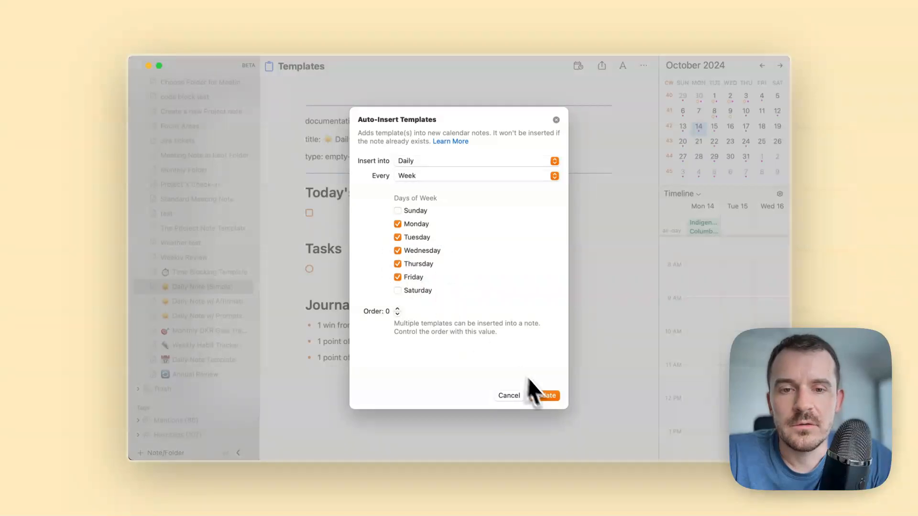
# Save the weekday repeat rule, then check the October 20 note below its NotePlan section.
pyautogui.click(544, 395)
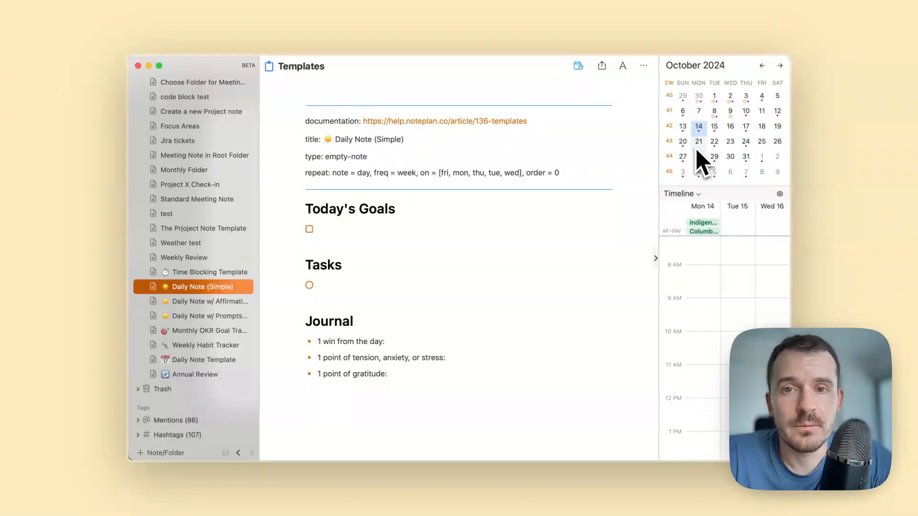
pyautogui.click(698, 141)
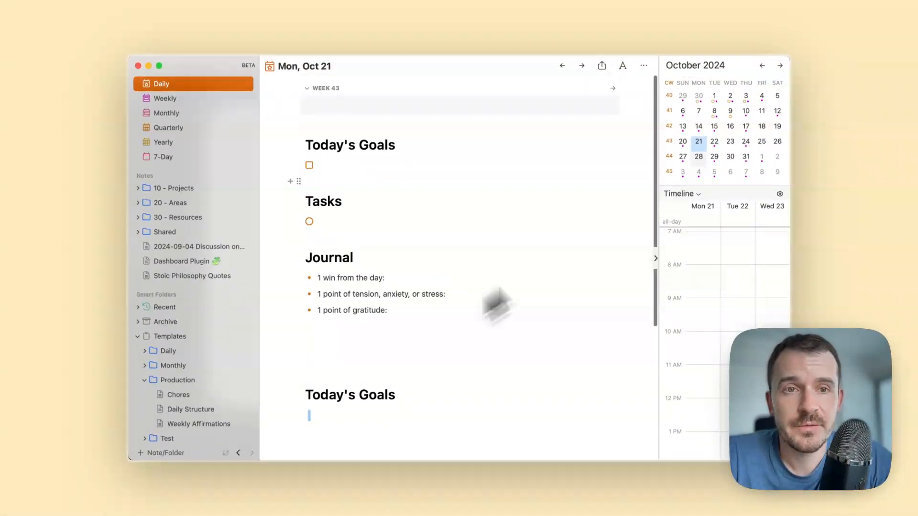
pyautogui.click(561, 65)
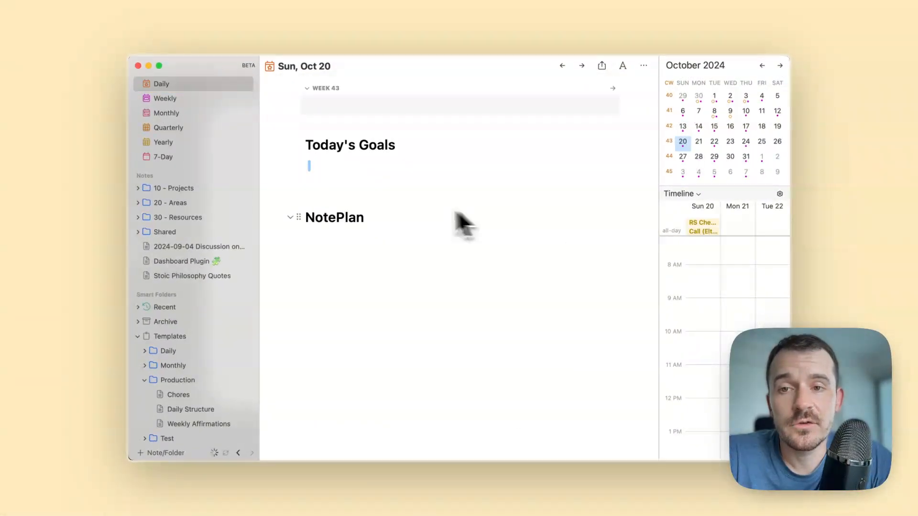
pyautogui.moveTo(407, 211)
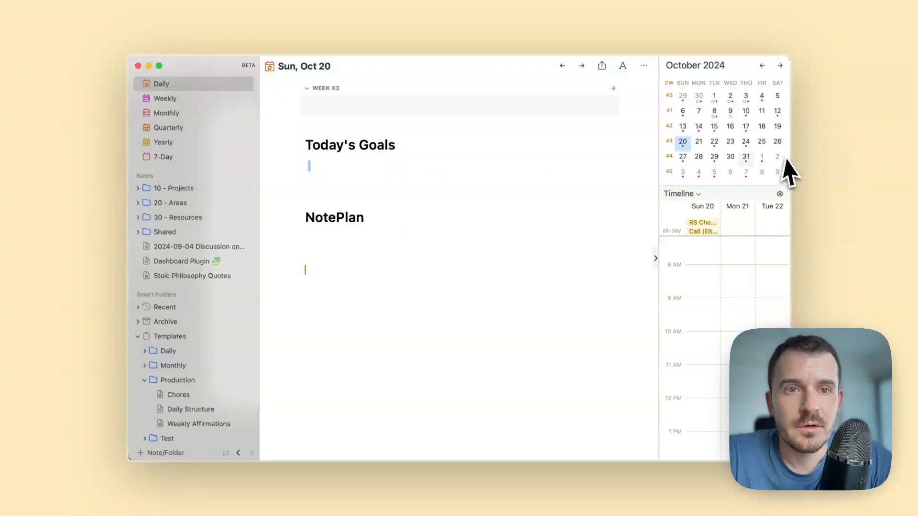
pyautogui.scroll(-3)
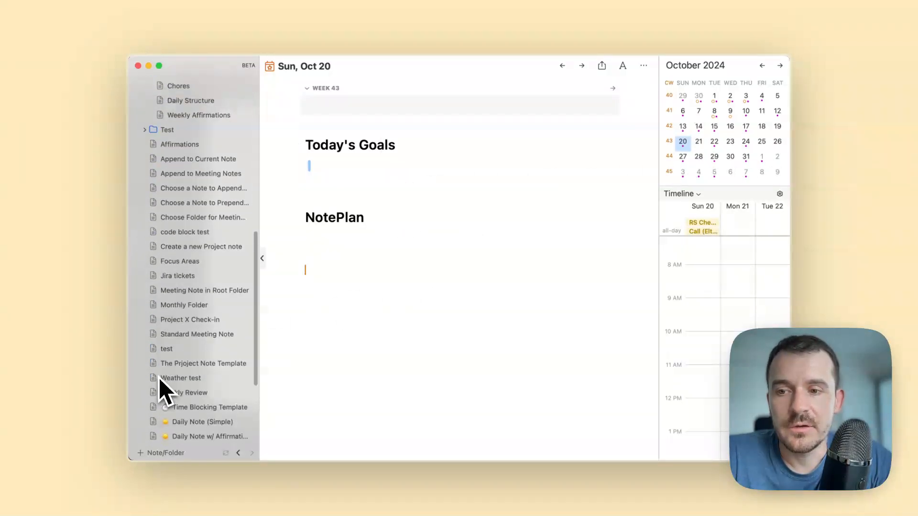
# Open Daily Note (Simple)'s auto-insert settings and try a monthly repeat on the 1st and 15th.
pyautogui.click(198, 422)
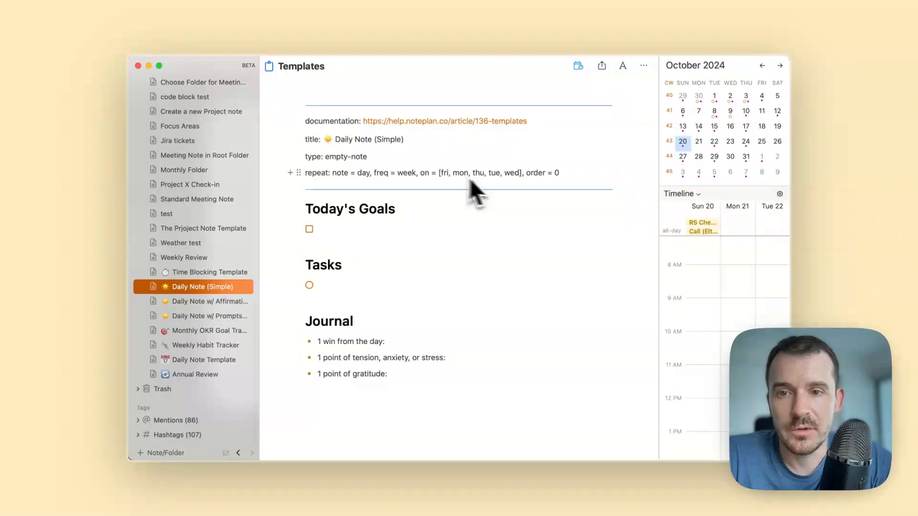
pyautogui.moveTo(609, 76)
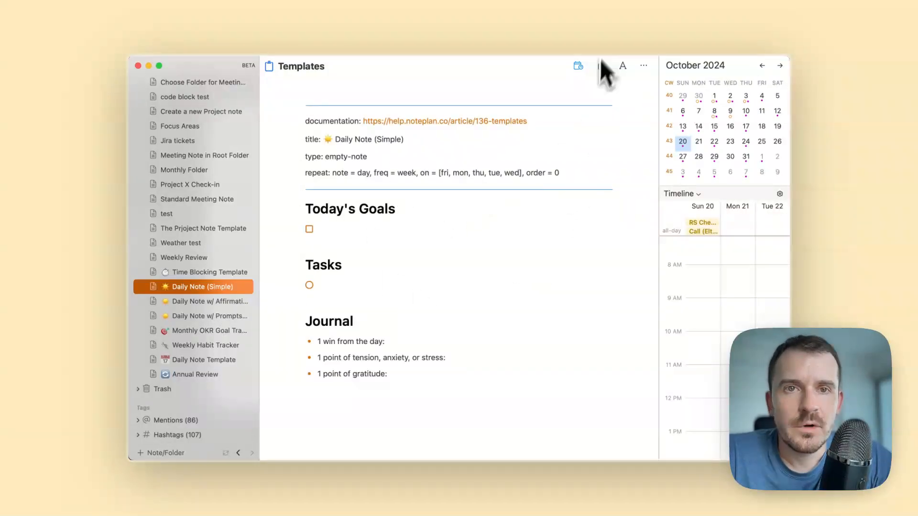
pyautogui.click(577, 65)
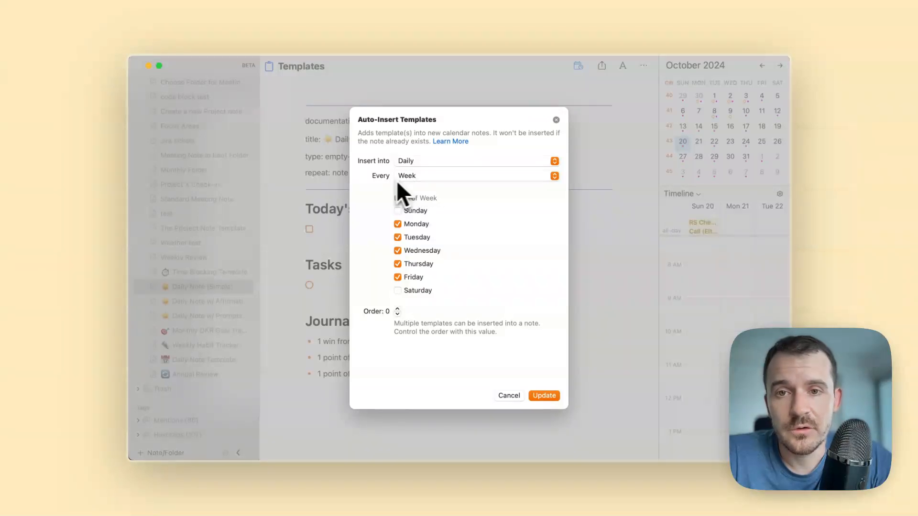
pyautogui.click(477, 175)
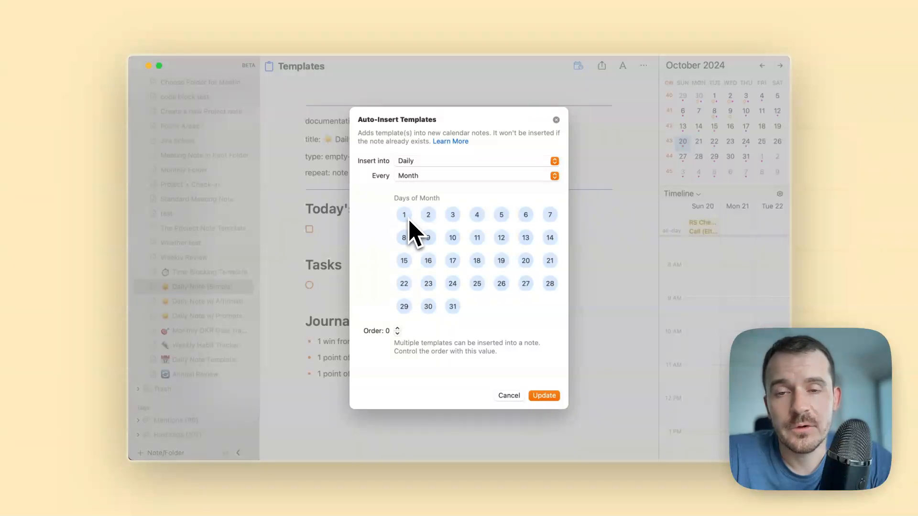
pyautogui.click(404, 214)
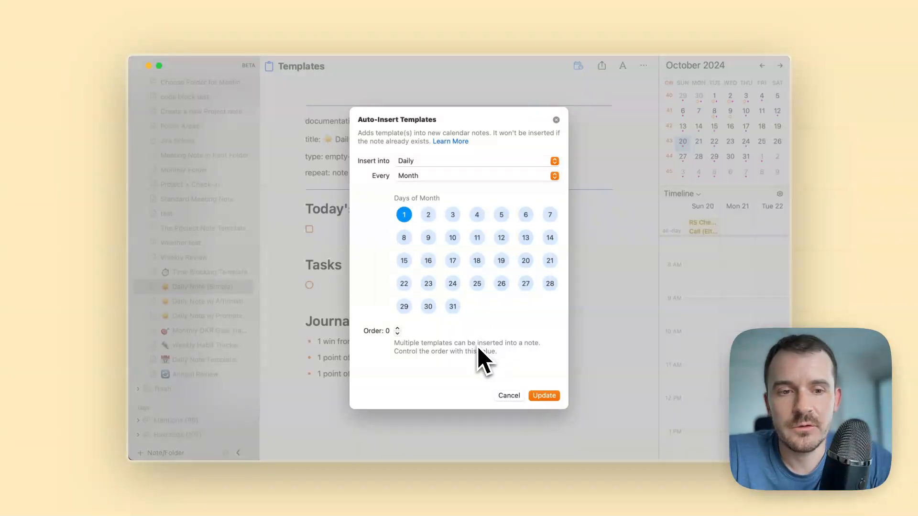
pyautogui.moveTo(474, 255)
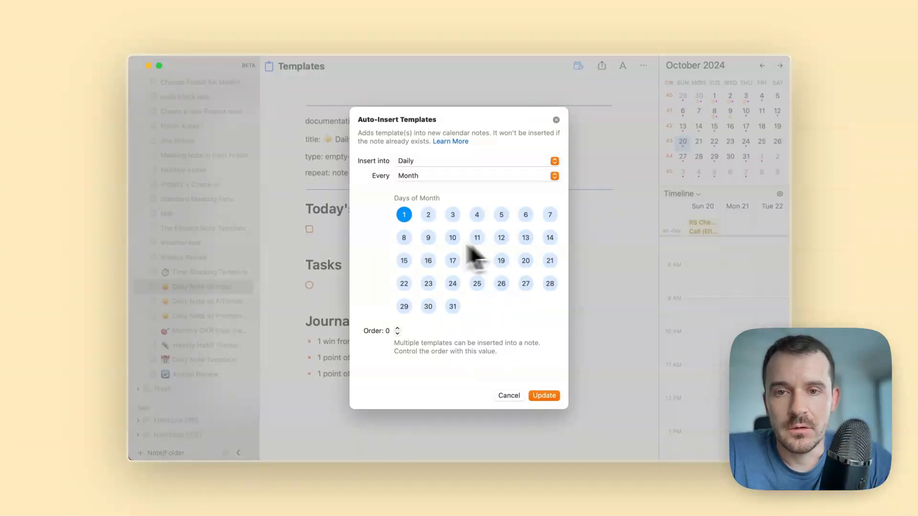
pyautogui.click(403, 260)
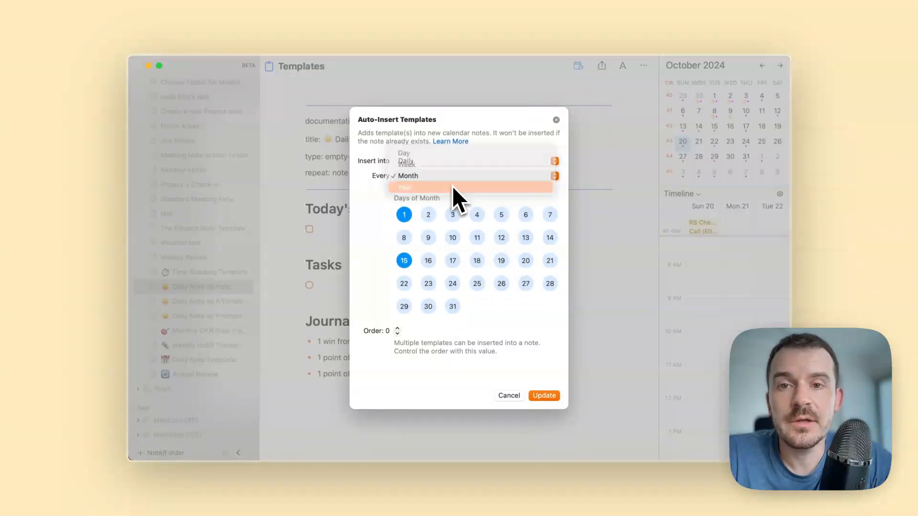
# Switch the repeat to yearly, picking April 1 and July 1 as insert dates.
pyautogui.click(405, 187)
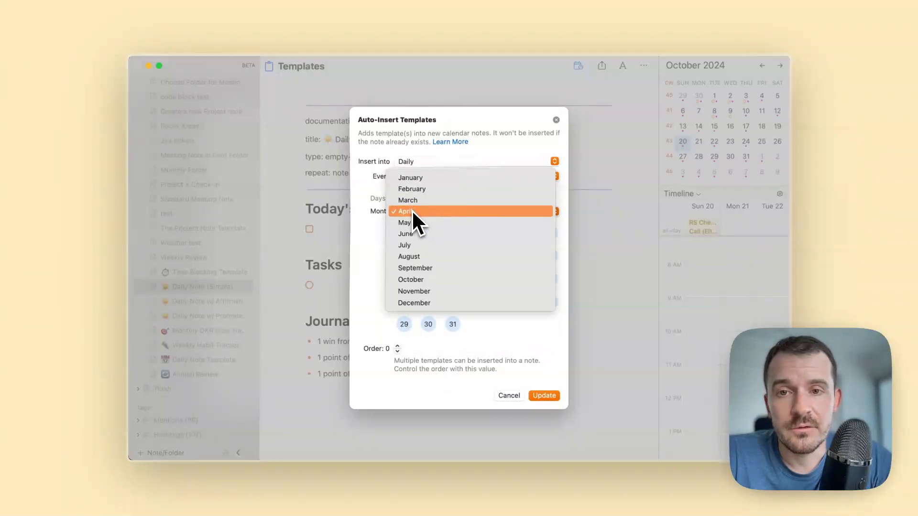
pyautogui.moveTo(439, 177)
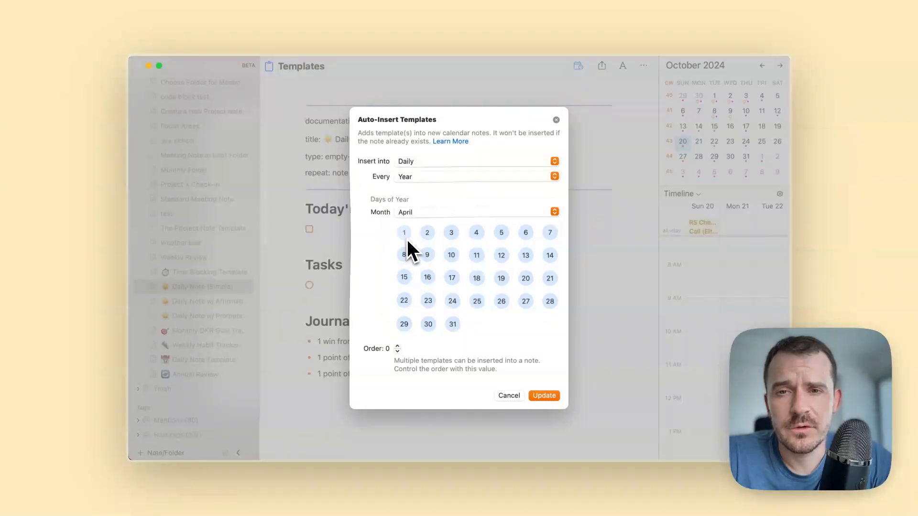
pyautogui.click(475, 211)
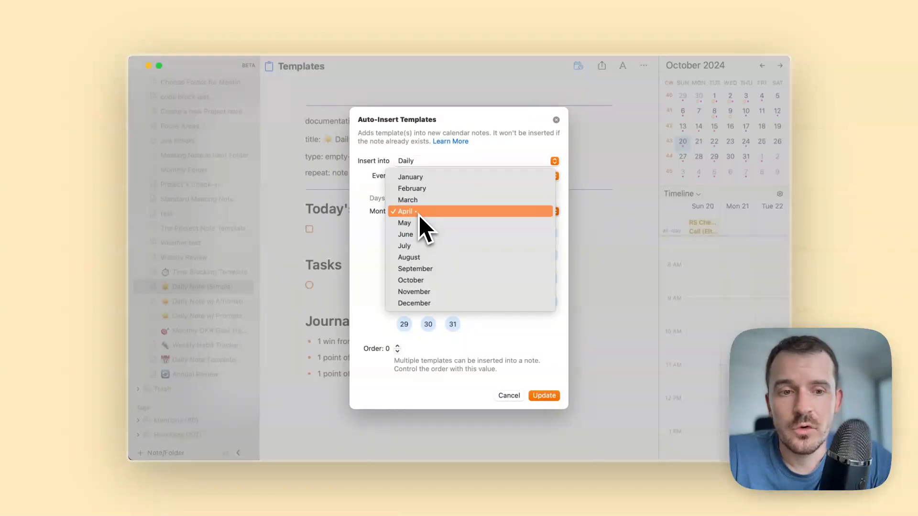
pyautogui.moveTo(431, 229)
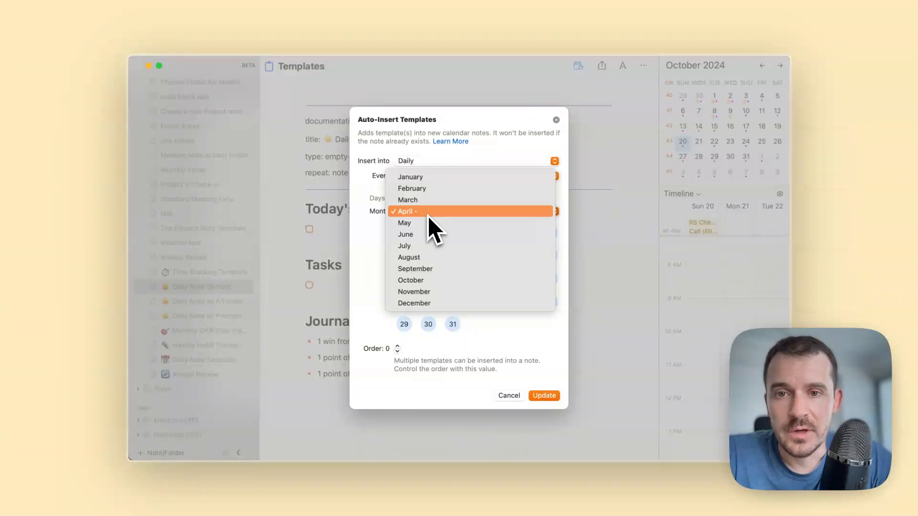
pyautogui.click(404, 246)
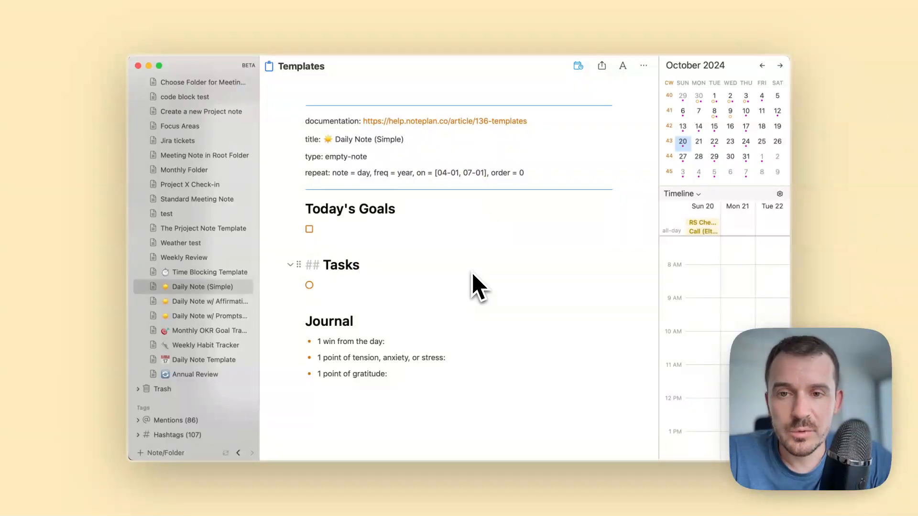
pyautogui.click(360, 264)
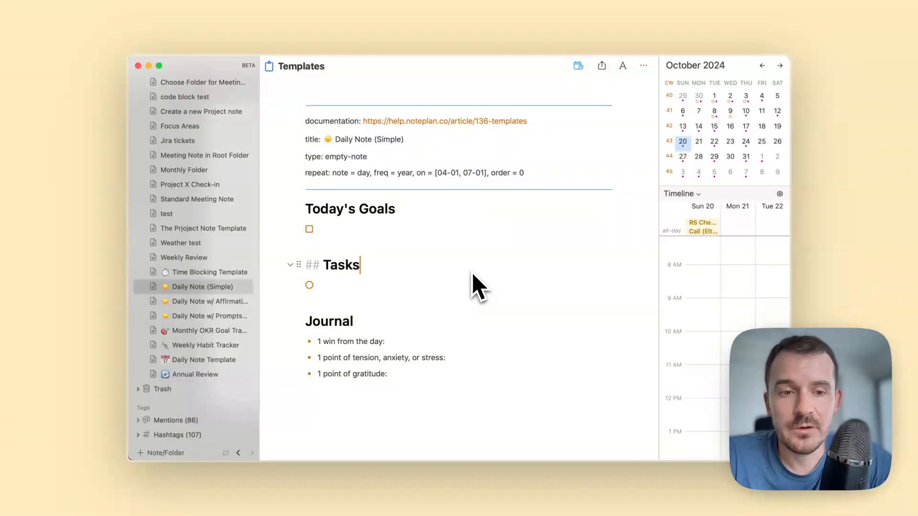
pyautogui.moveTo(480, 293)
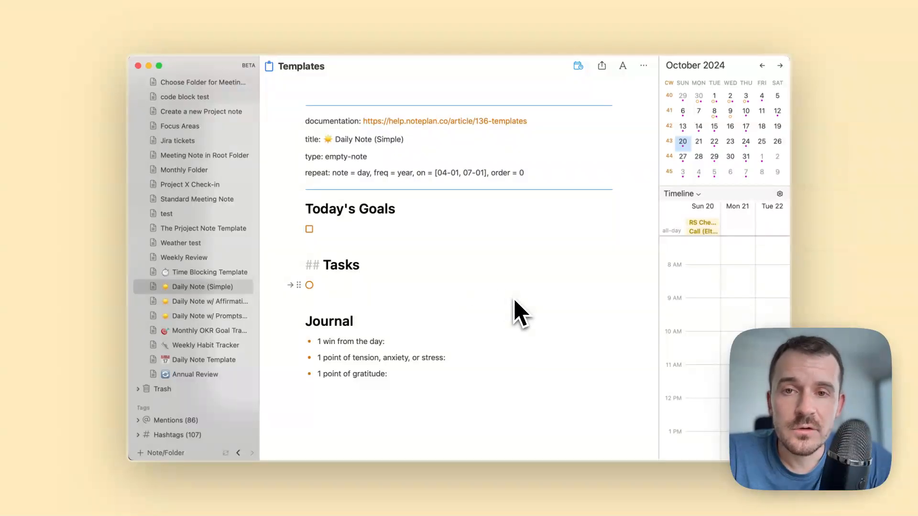
pyautogui.click(357, 265)
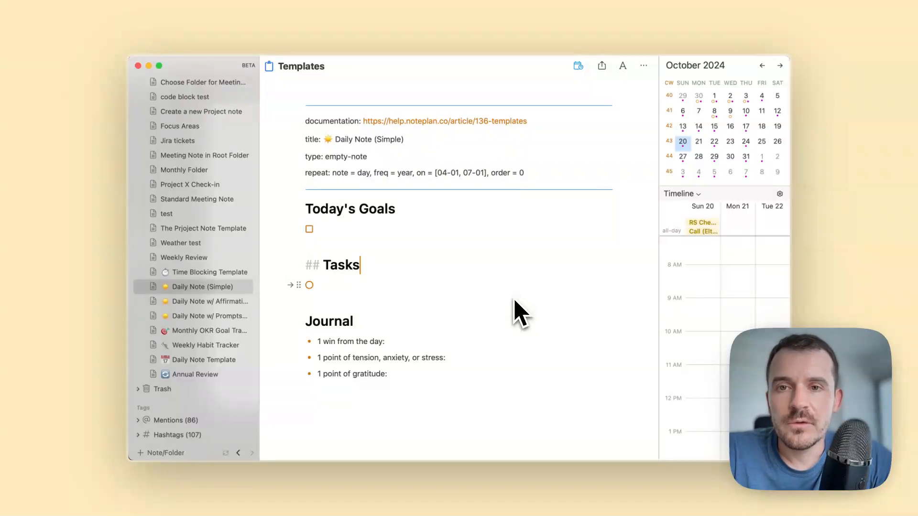
pyautogui.moveTo(302, 298)
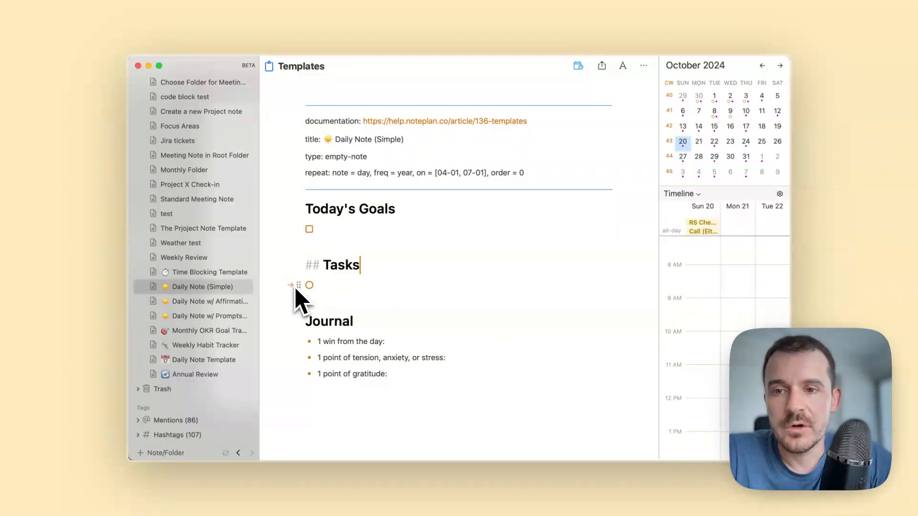
# Open the empty task's Schedule popover and show its Repeat settings, Every Day for 7 days.
pyautogui.click(308, 285)
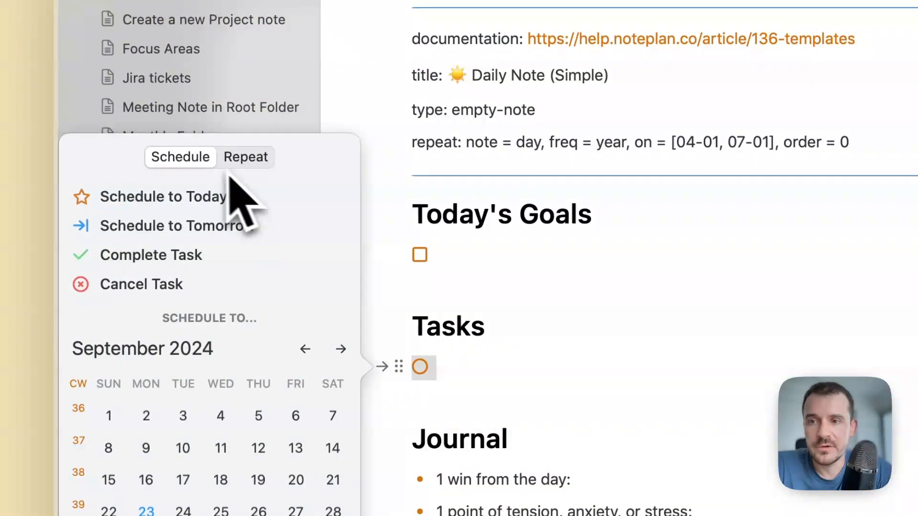
pyautogui.click(245, 157)
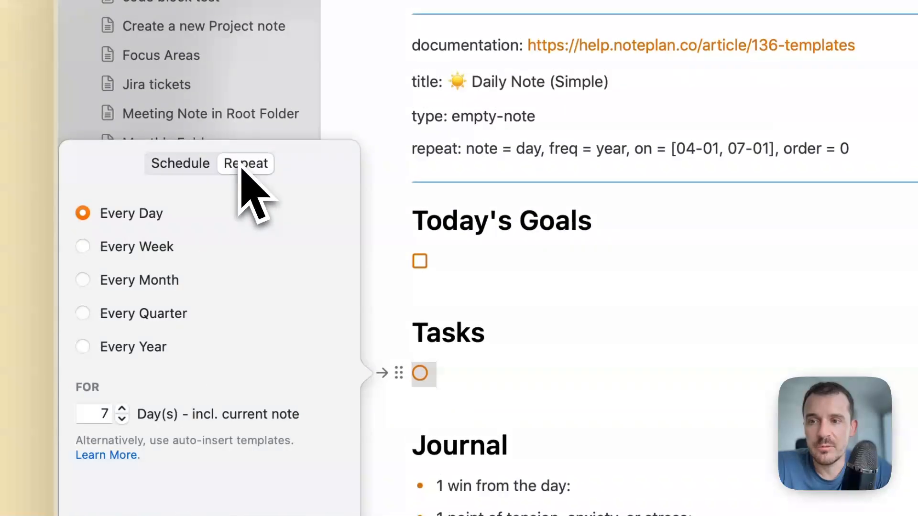
pyautogui.scroll(-3)
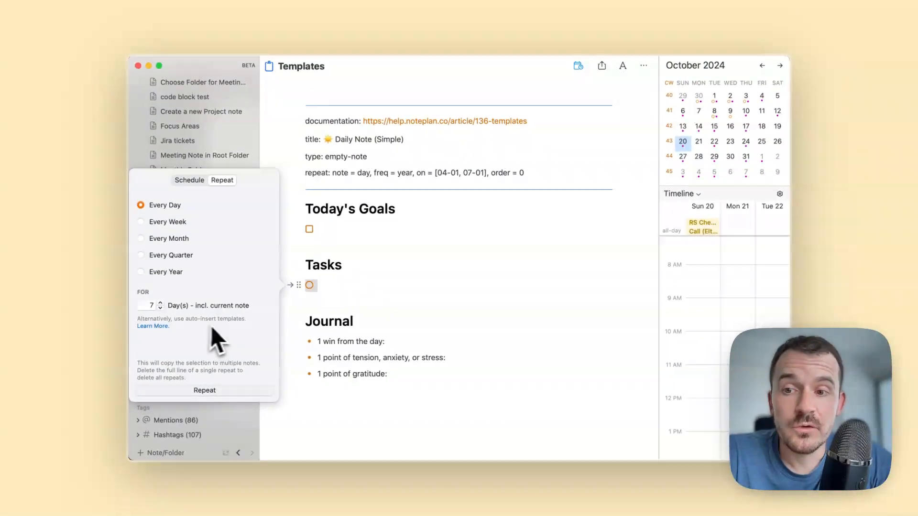
pyautogui.moveTo(153, 346)
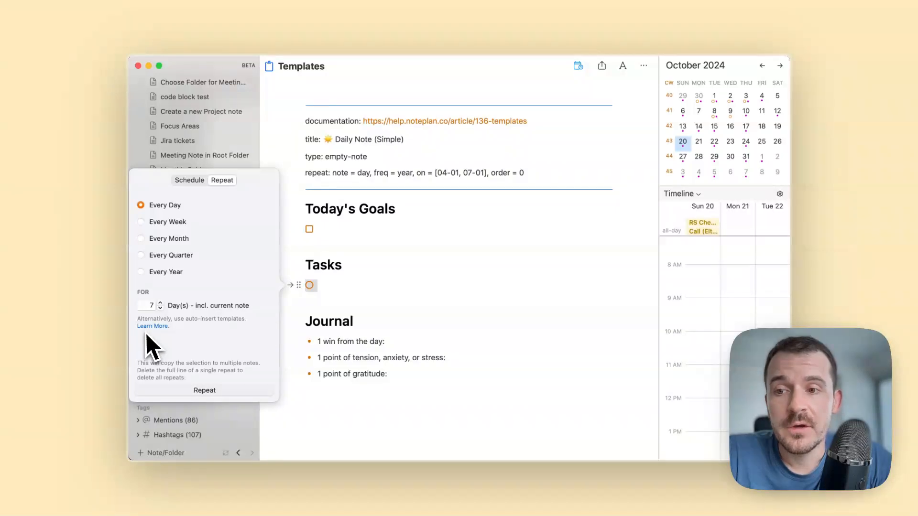
pyautogui.moveTo(225, 328)
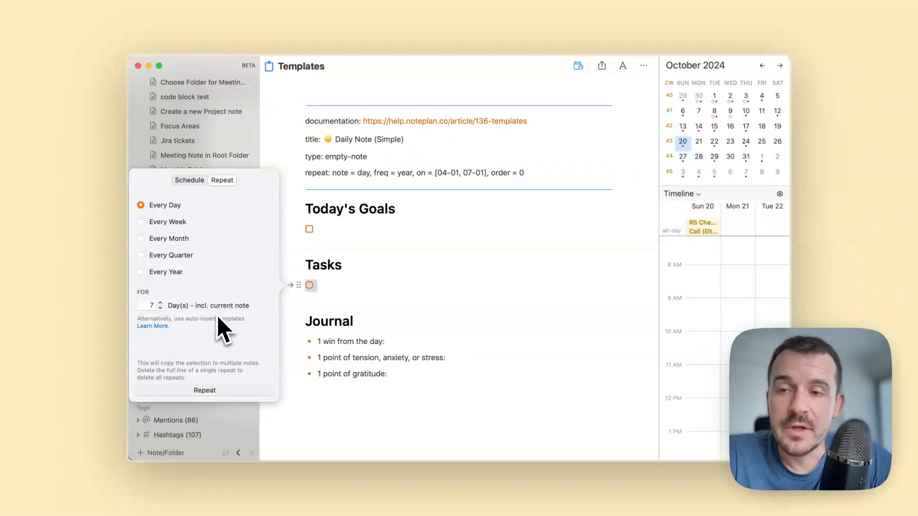
pyautogui.moveTo(477, 316)
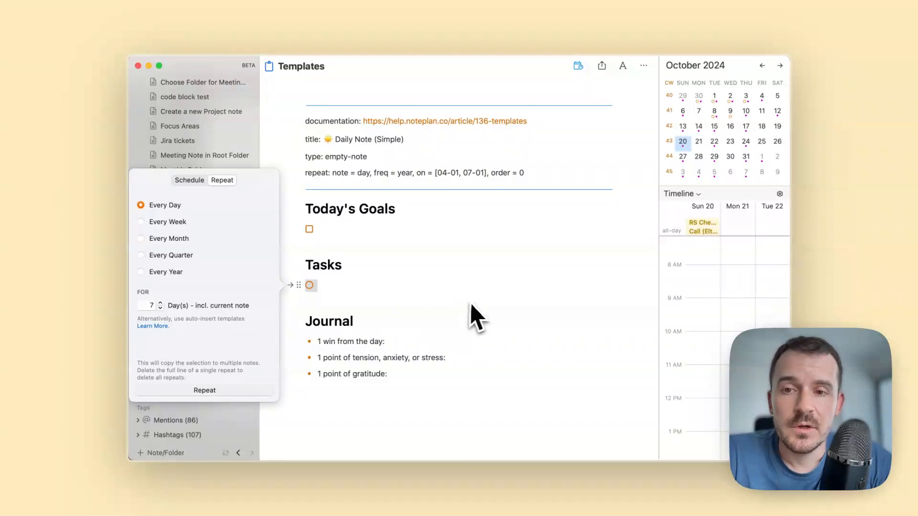